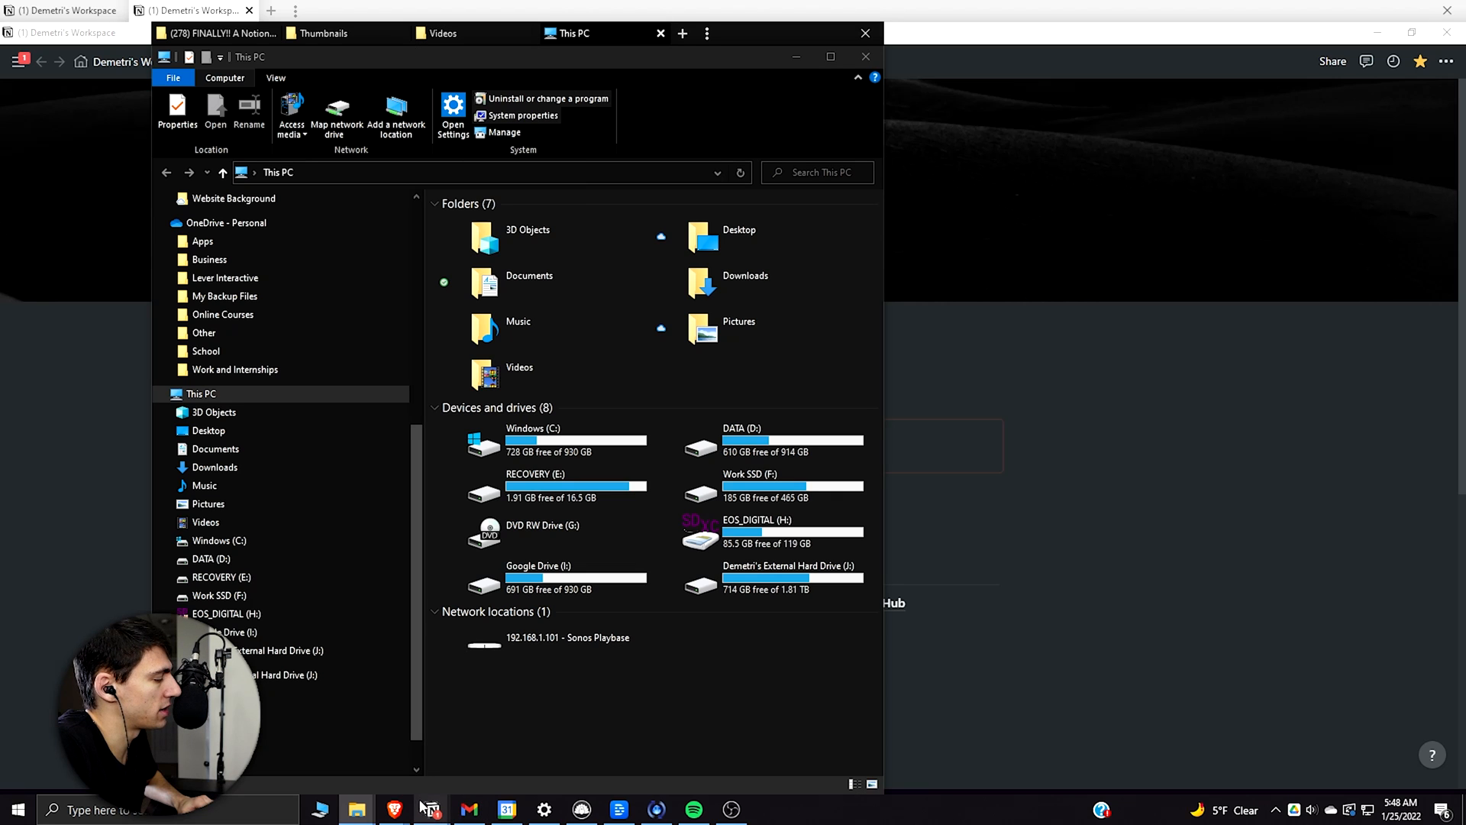
mouse_move(580, 809)
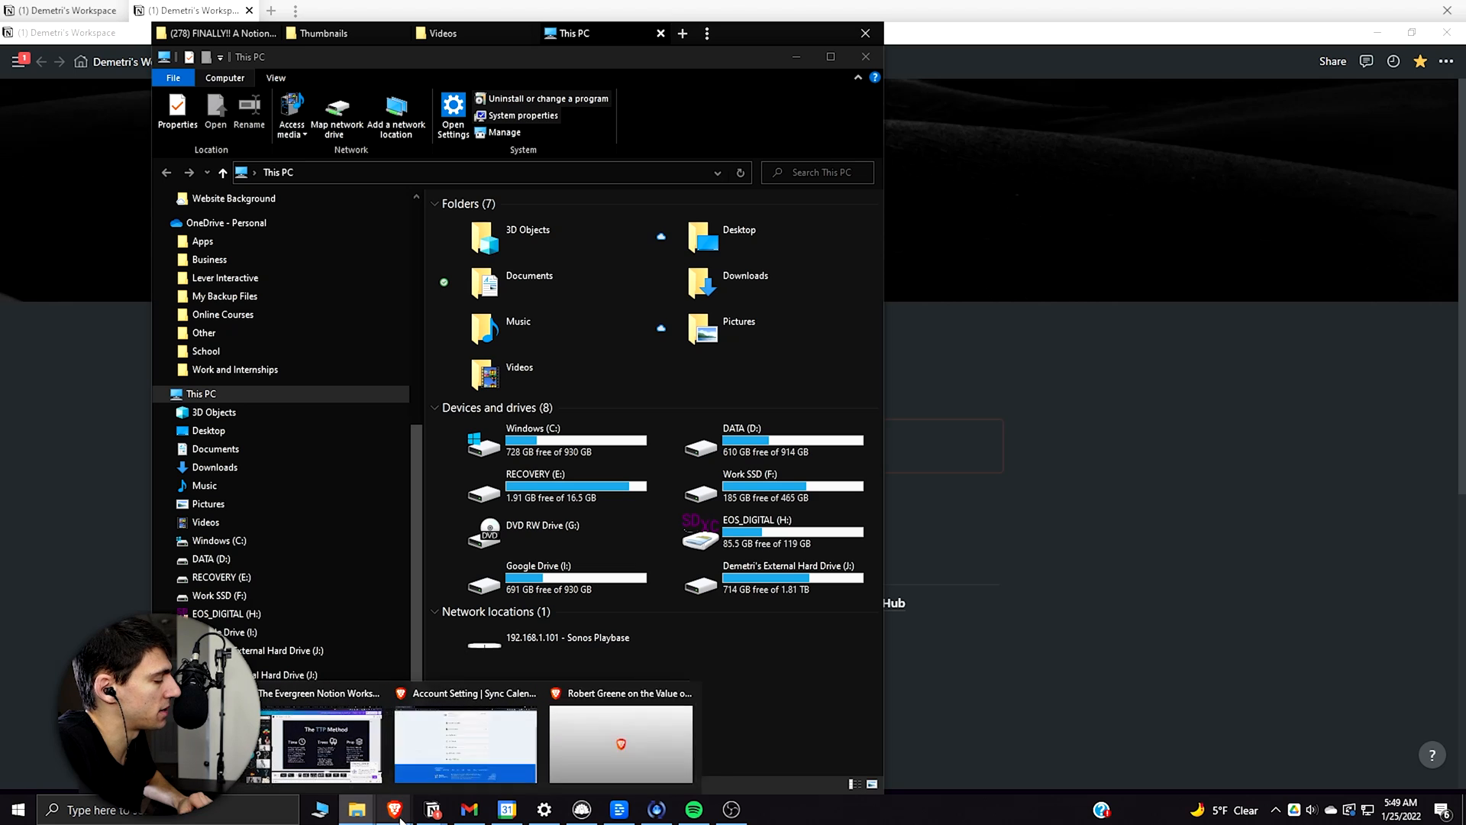
Bring the Brave window with the Stardock Groupy search results to the front.
left_click(394, 809)
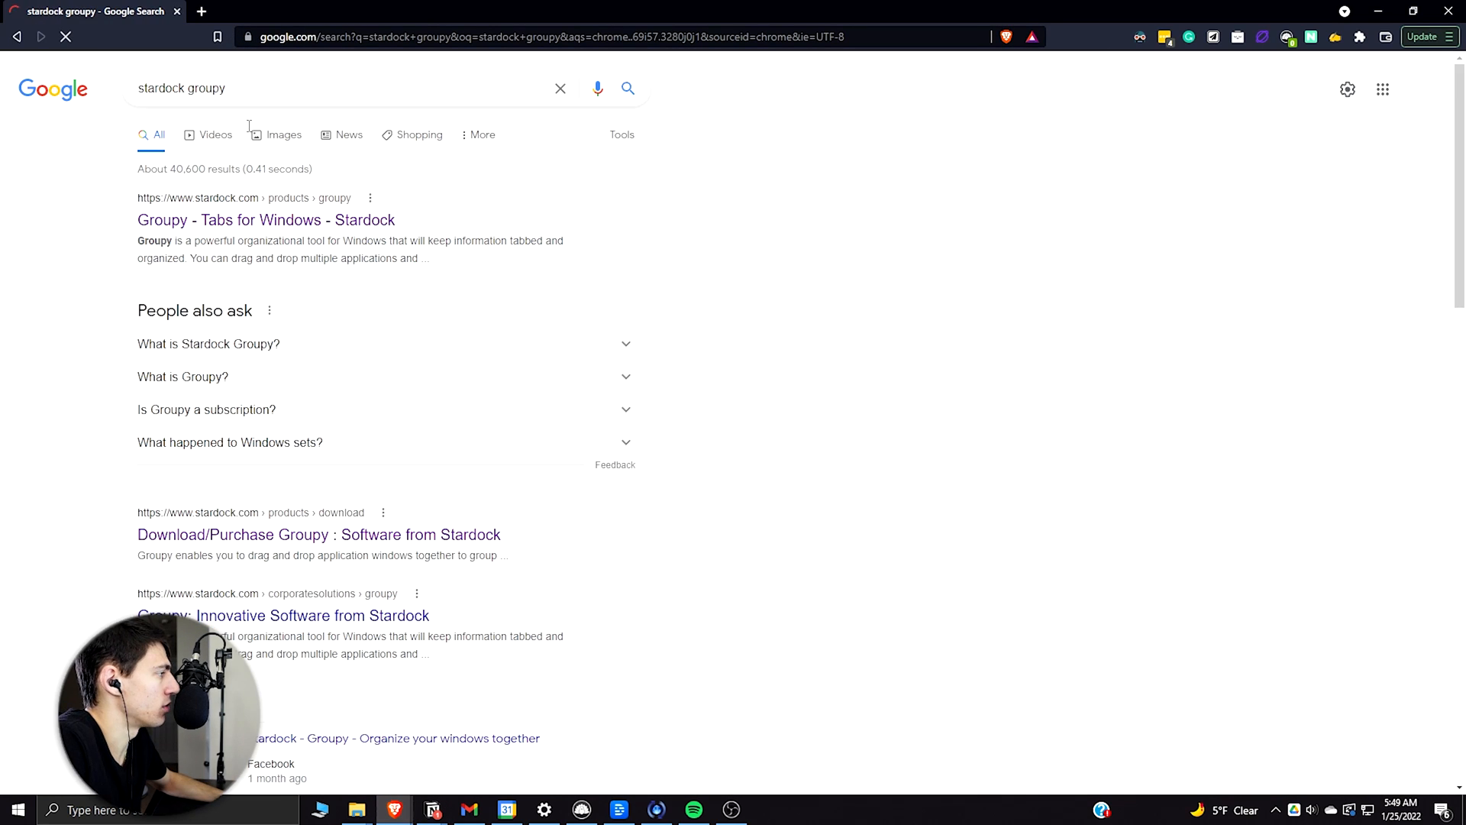
Open the 'Groupy - Tabs for Windows - Stardock' result and scroll through the page.
left_click(266, 220)
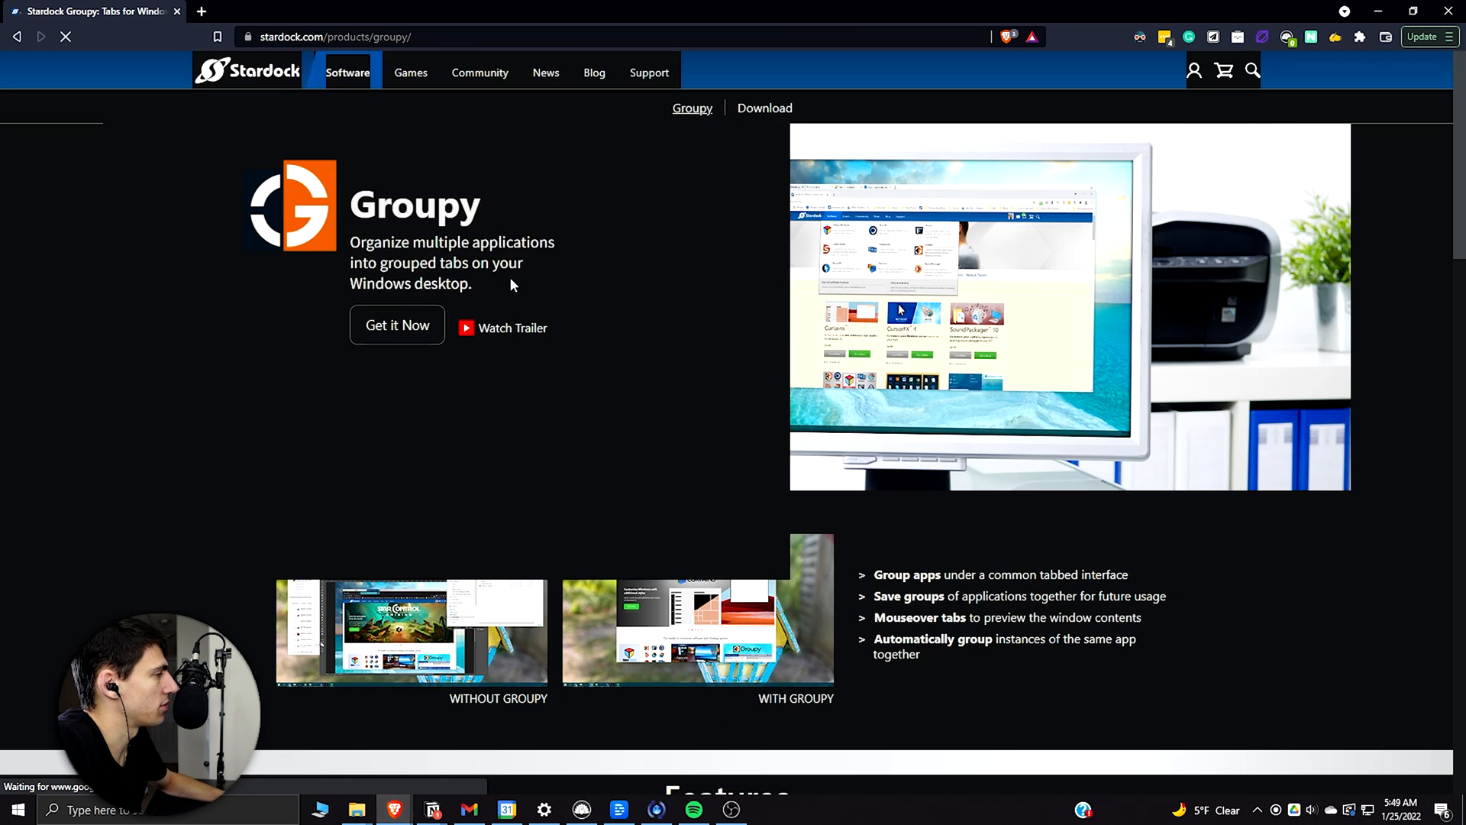
scroll("down", 3)
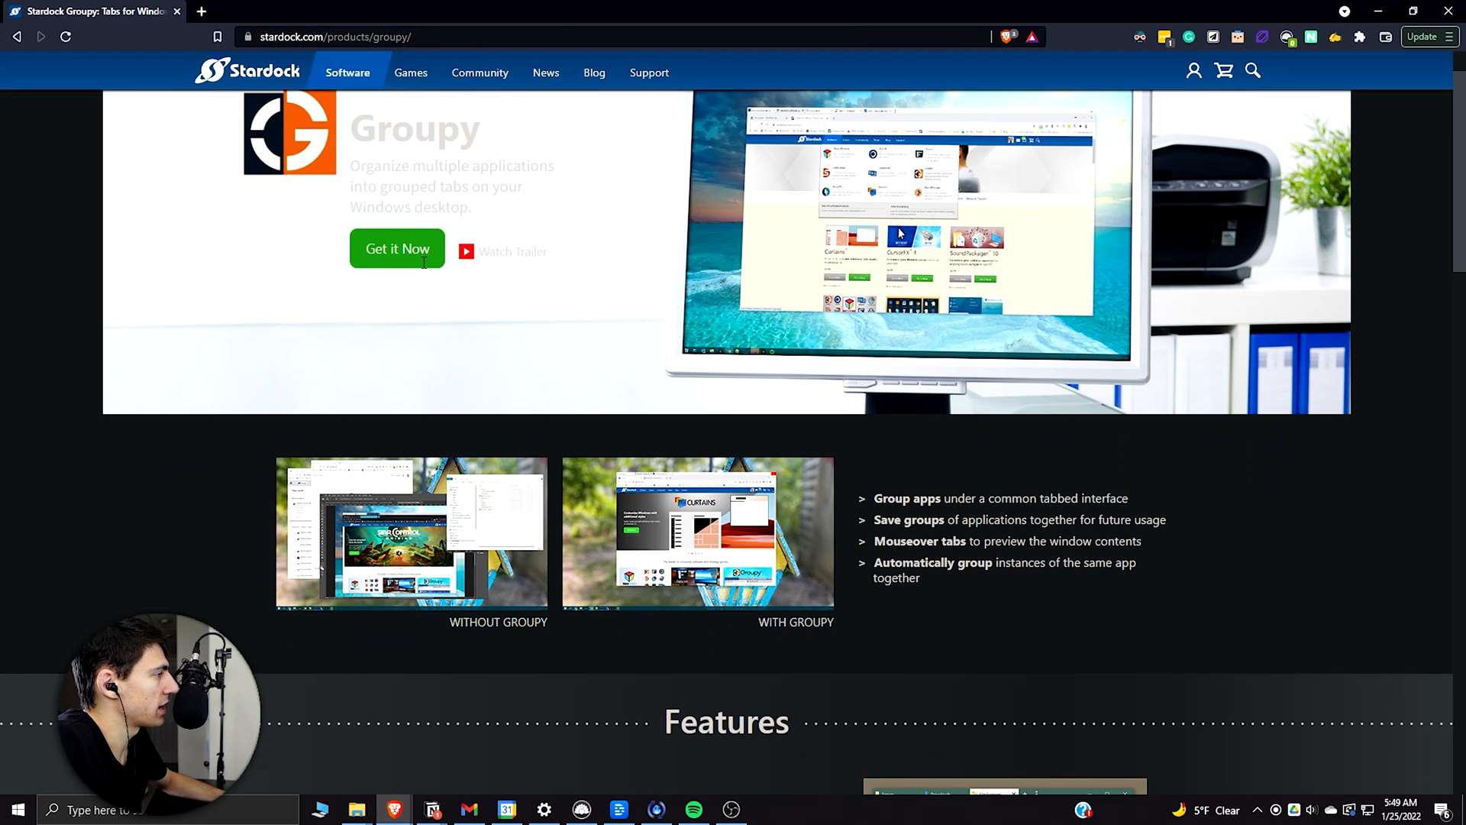
scroll("up", 3)
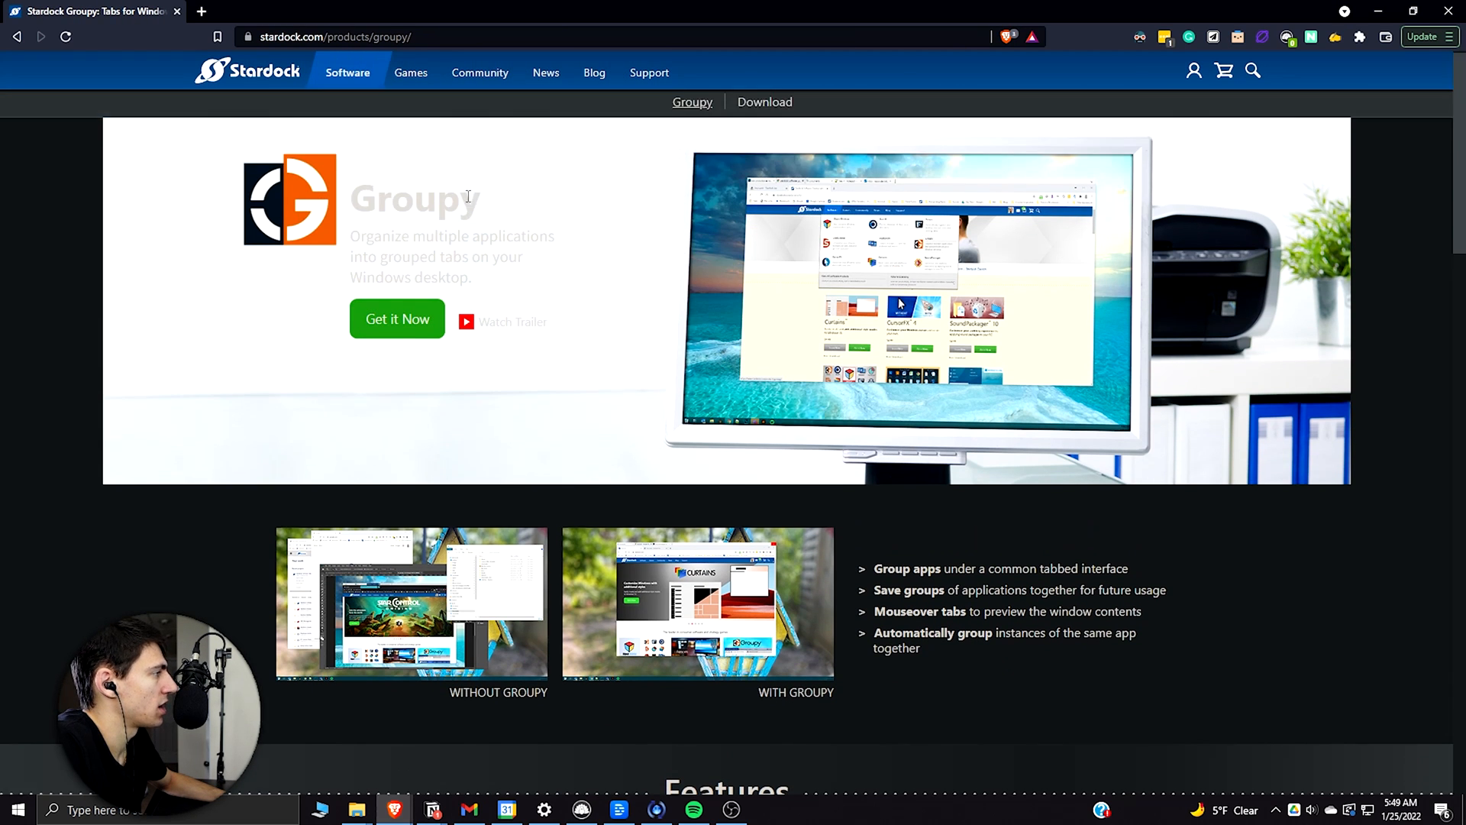
scroll("down", 3)
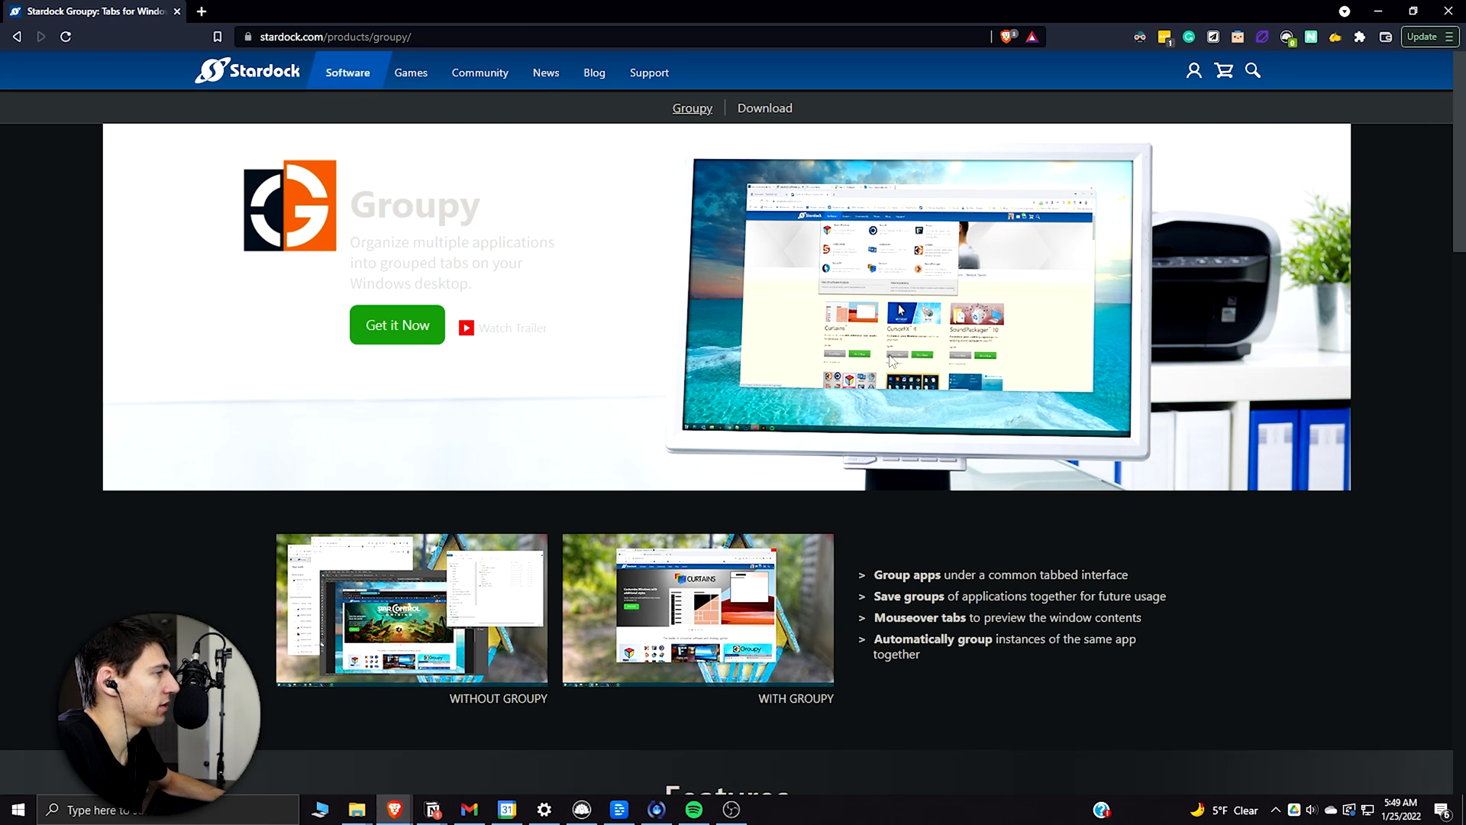
mouse_move(893, 505)
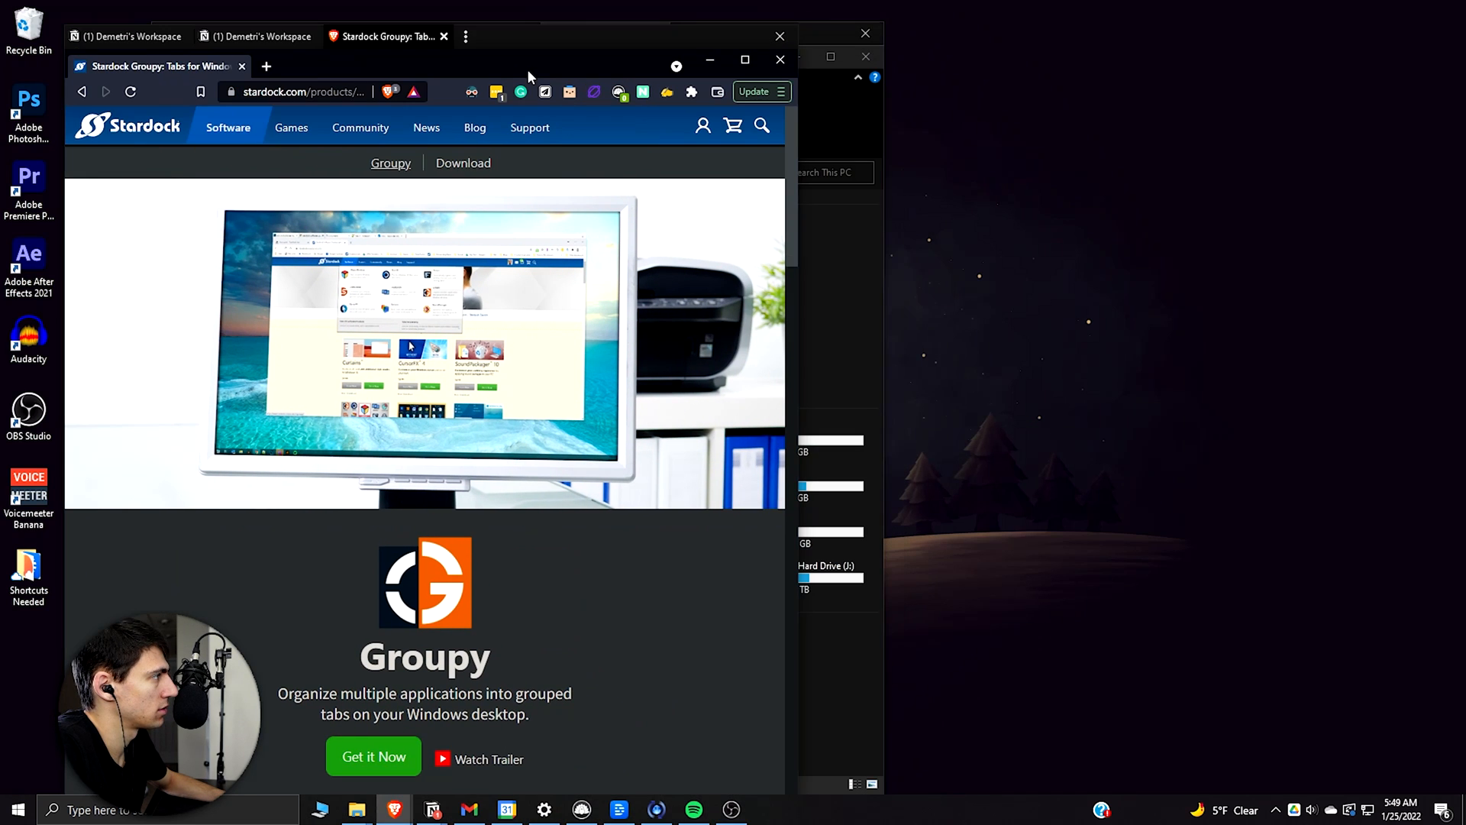
mouse_move(377, 45)
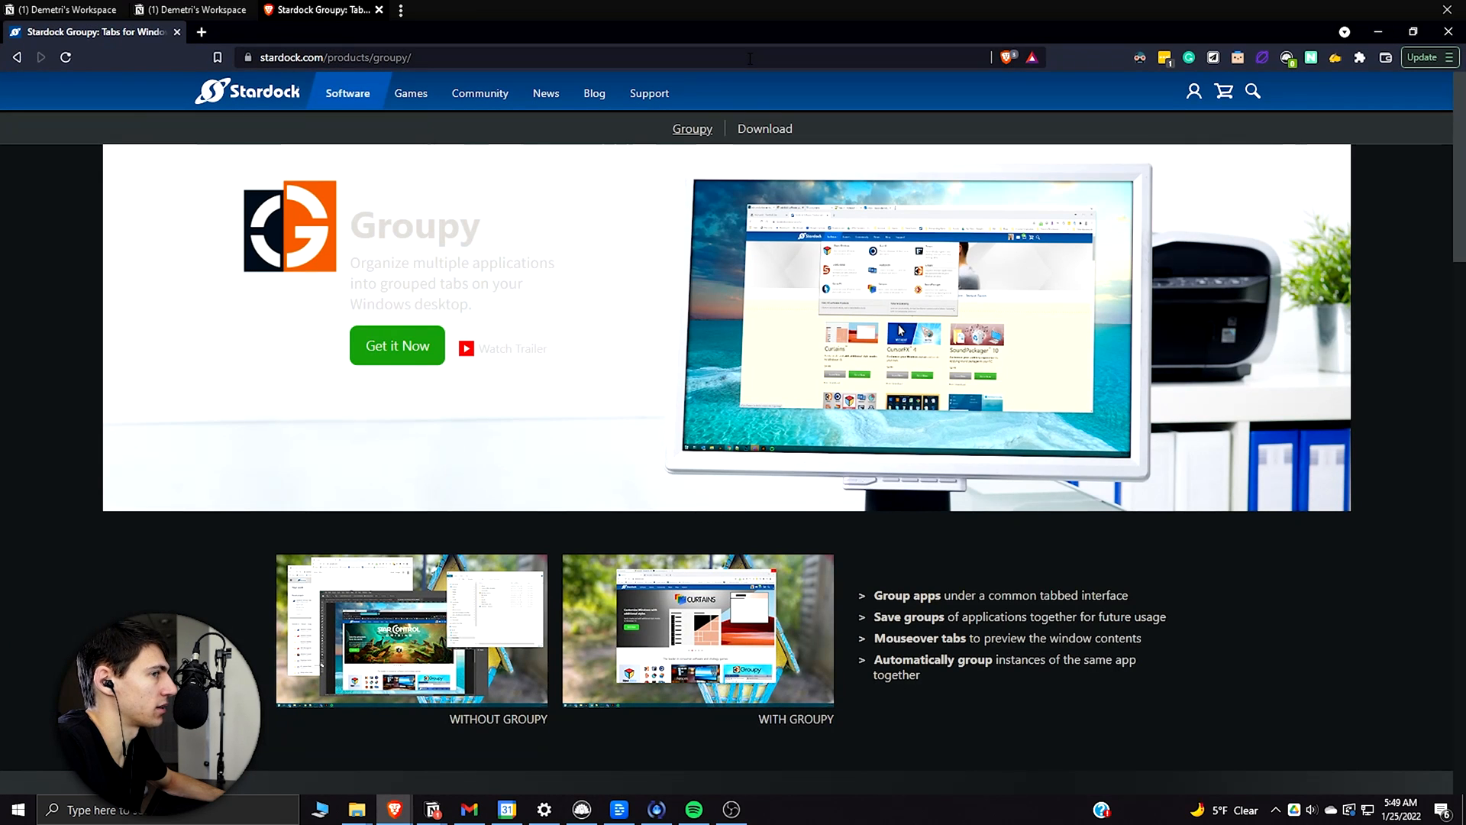
Scroll through the remaining Groupy features, then close the Brave tab to return to Notion.
scroll("down", 3)
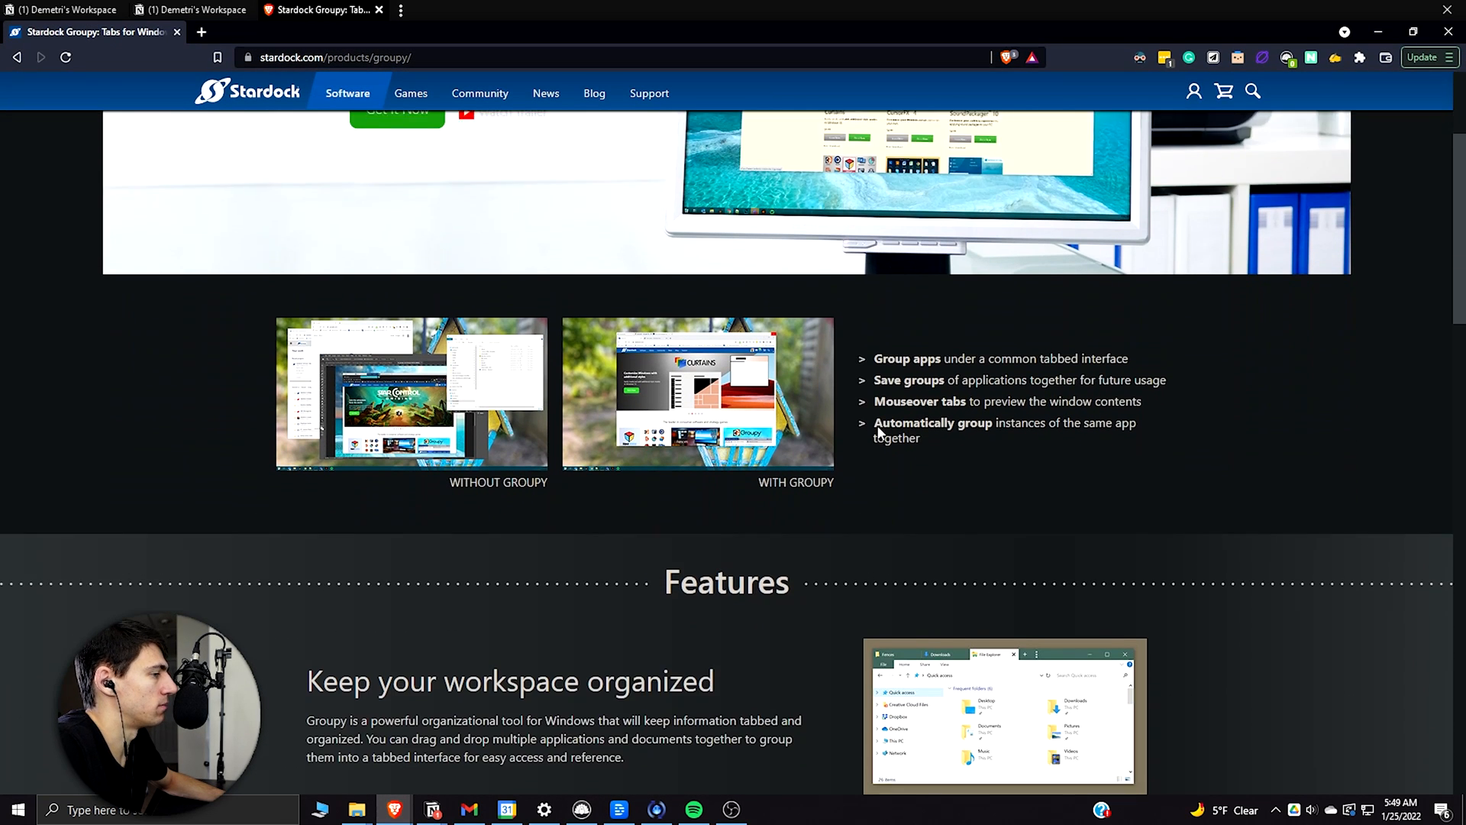
scroll("down", 3)
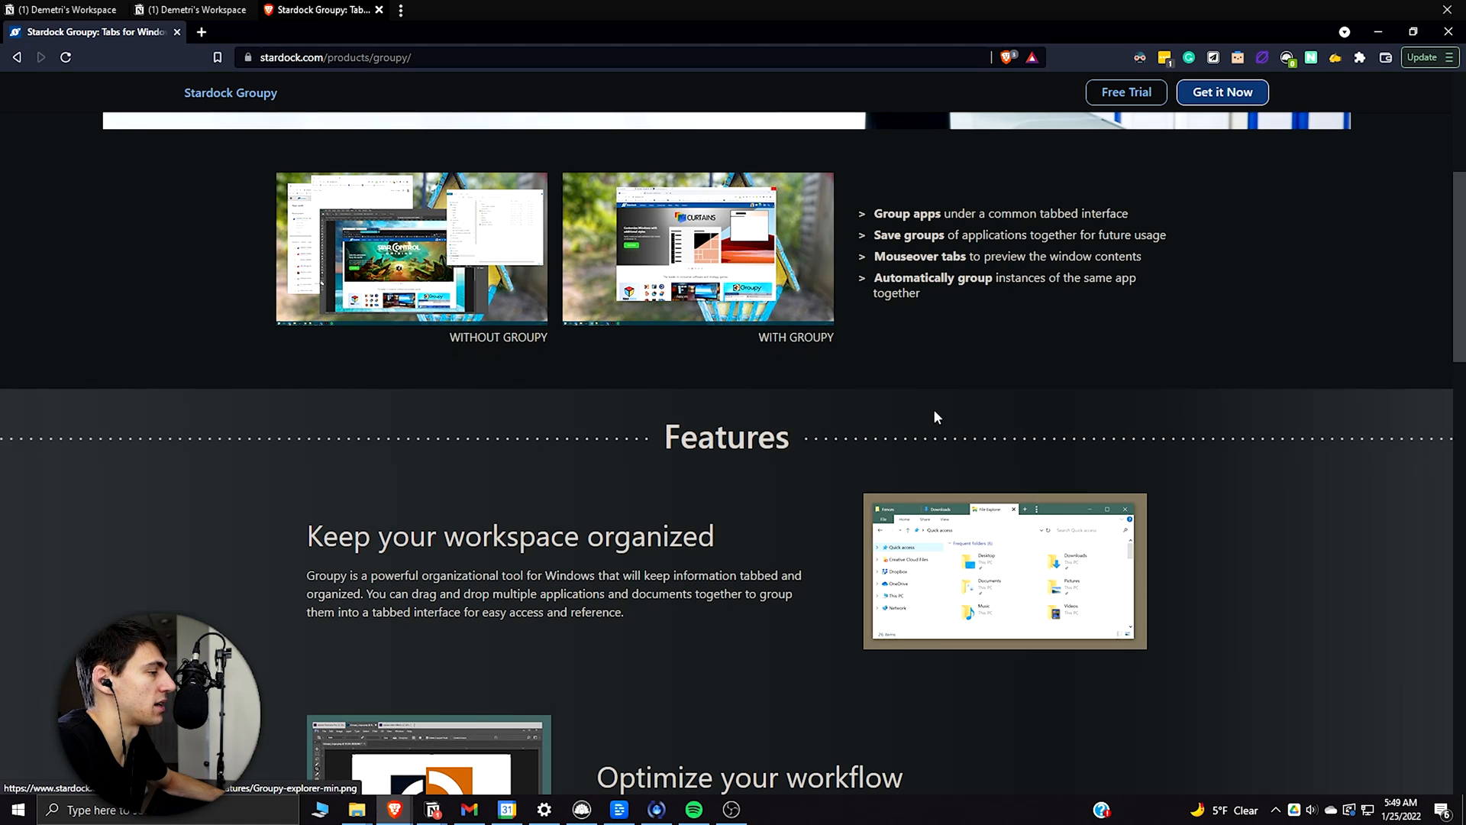
scroll("down", 3)
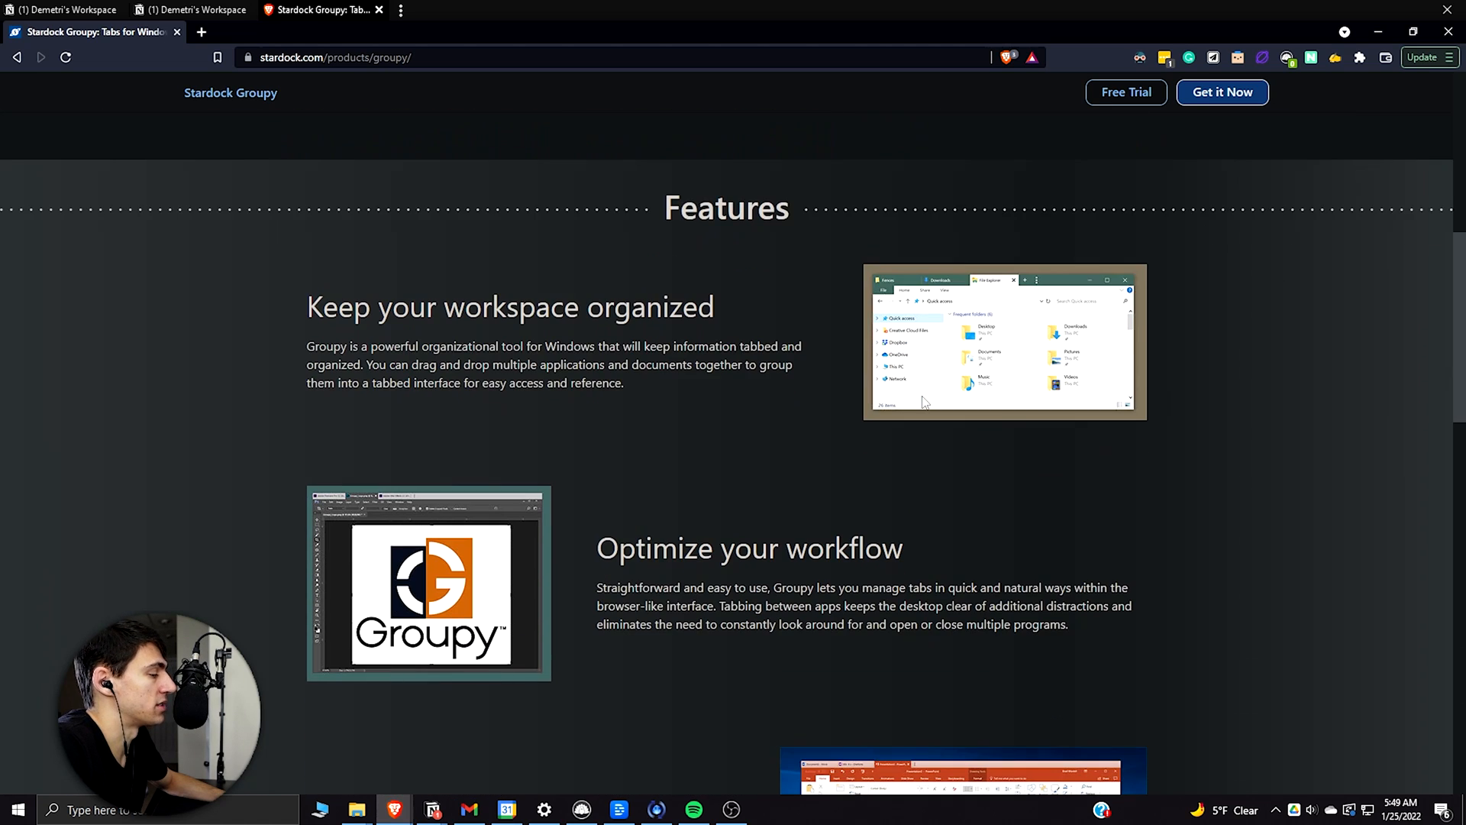
scroll("down", 3)
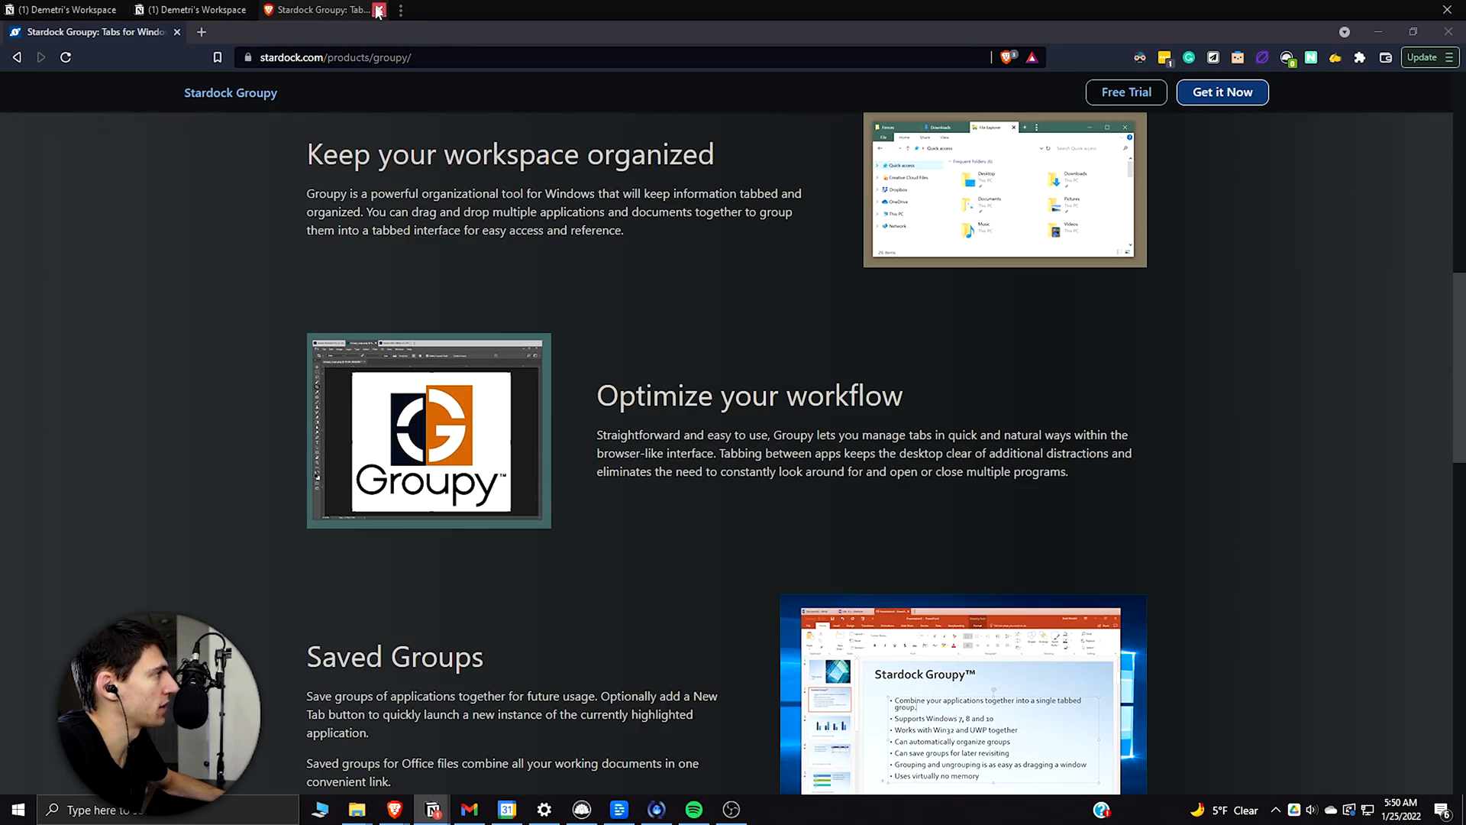
left_click(379, 10)
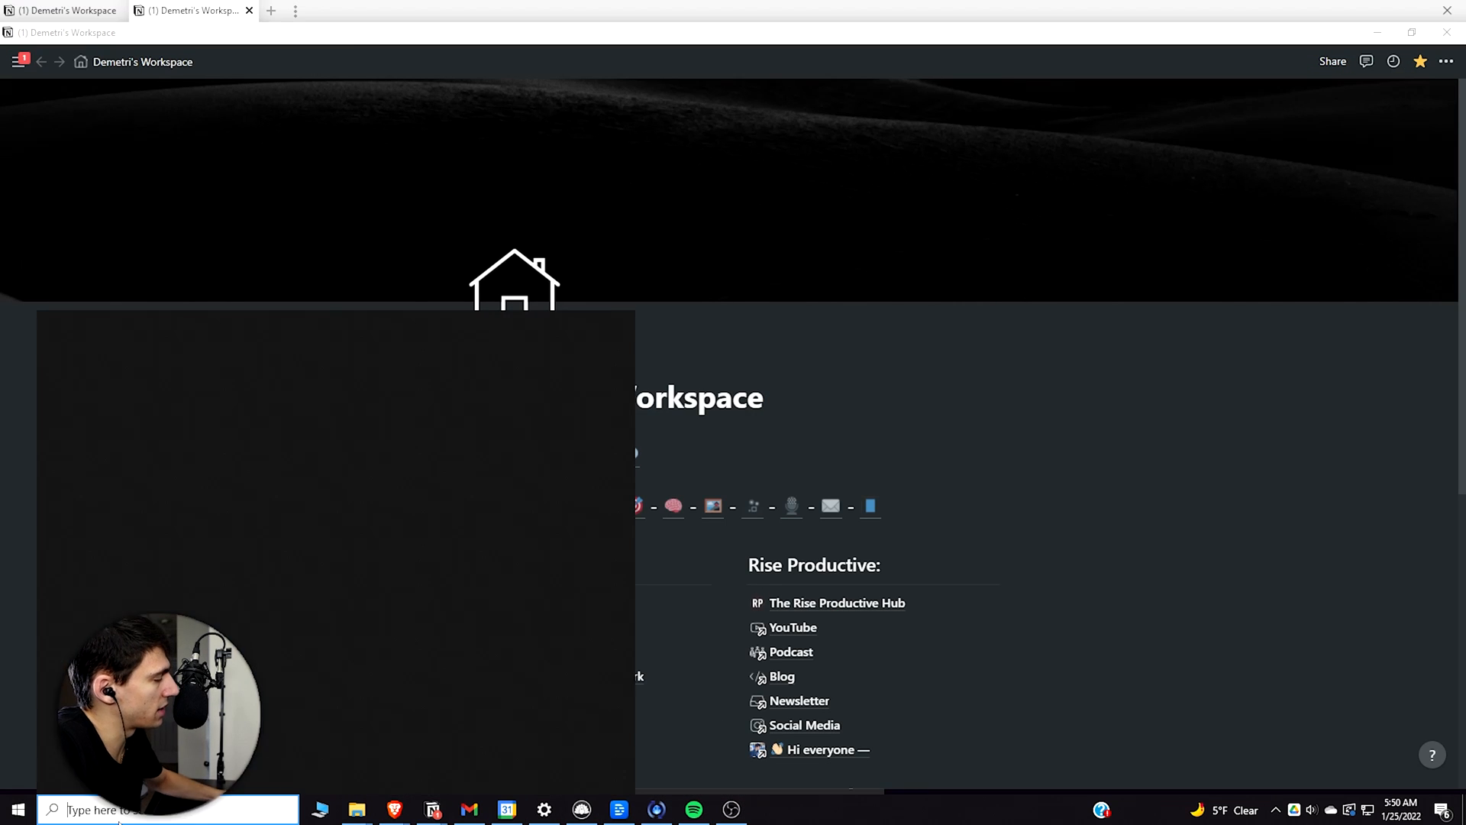
Launch Groupy, open Application Grouping, toggle identical-window grouping, and select explorer.exe.
type("groupy")
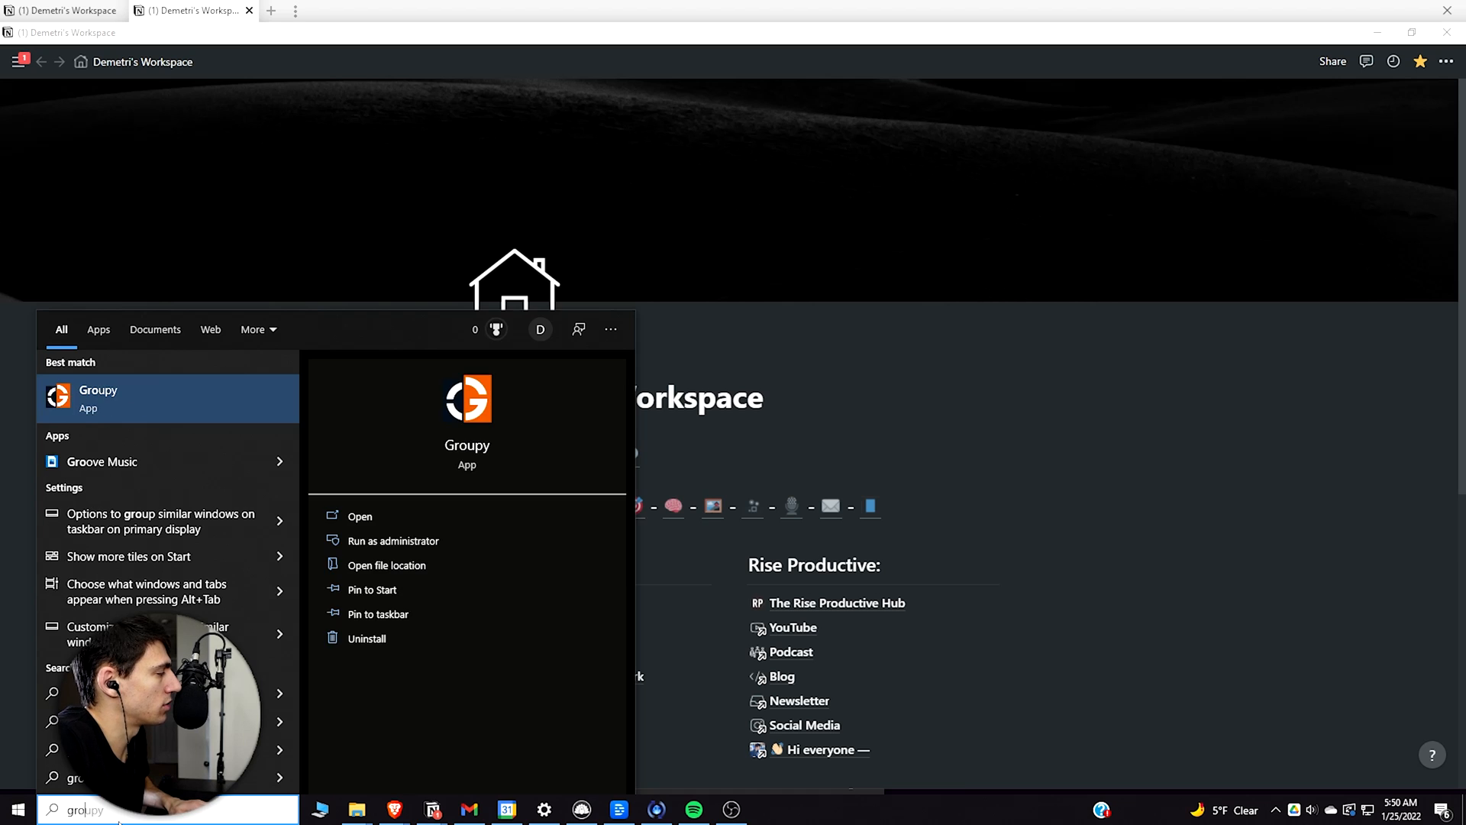
left_click(359, 516)
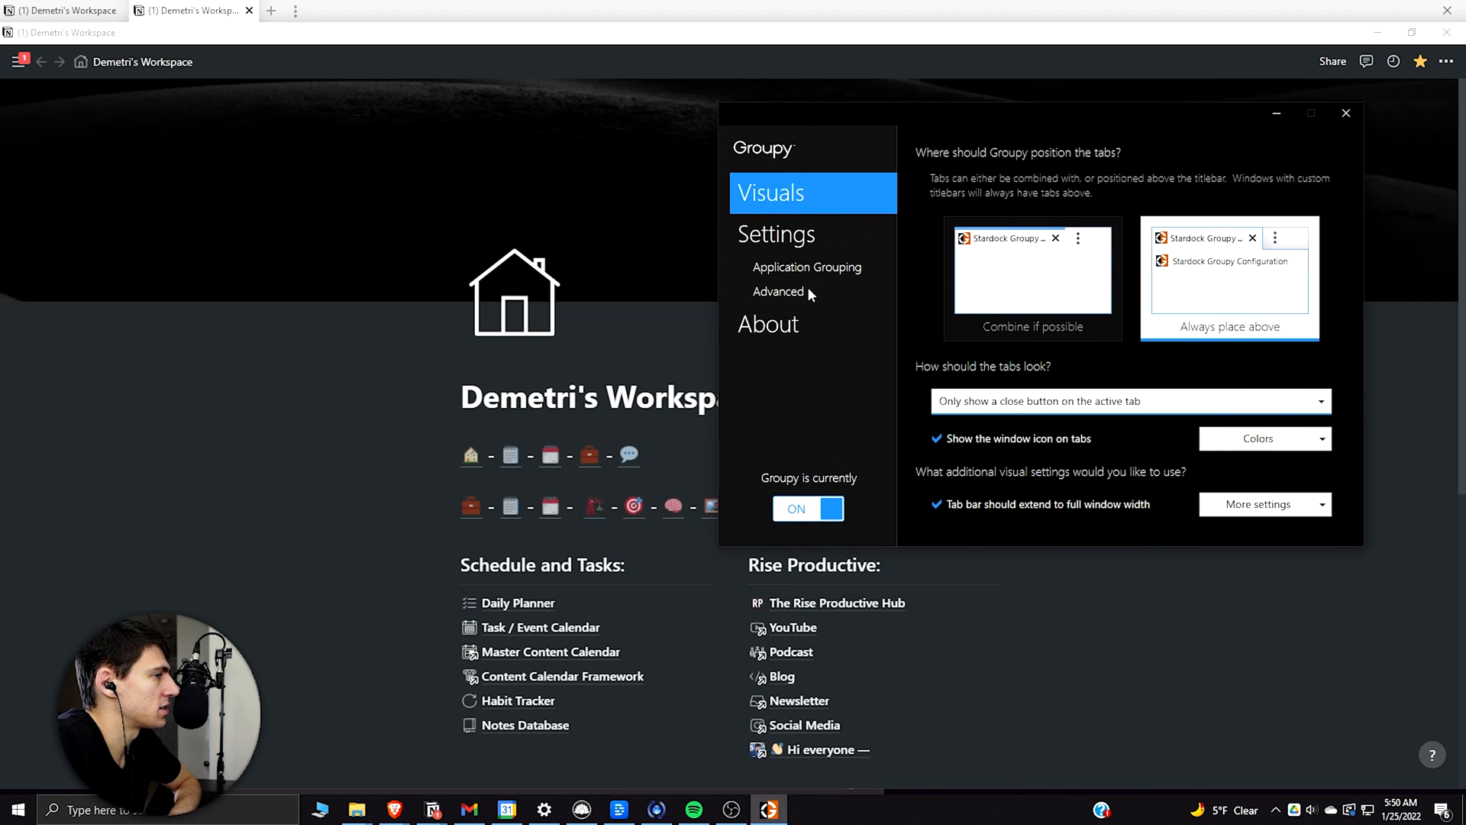
mouse_move(898, 225)
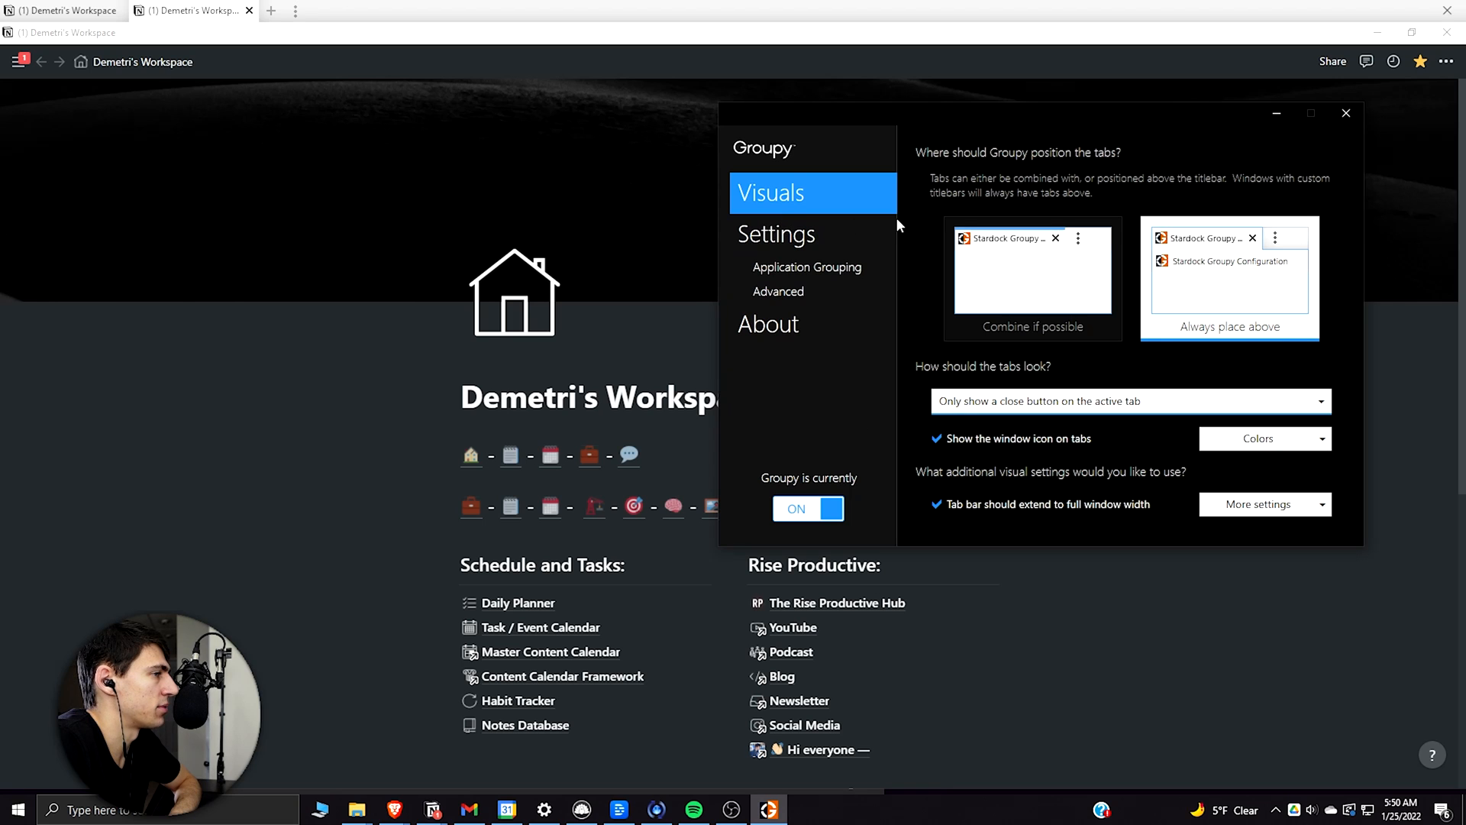
left_click(806, 266)
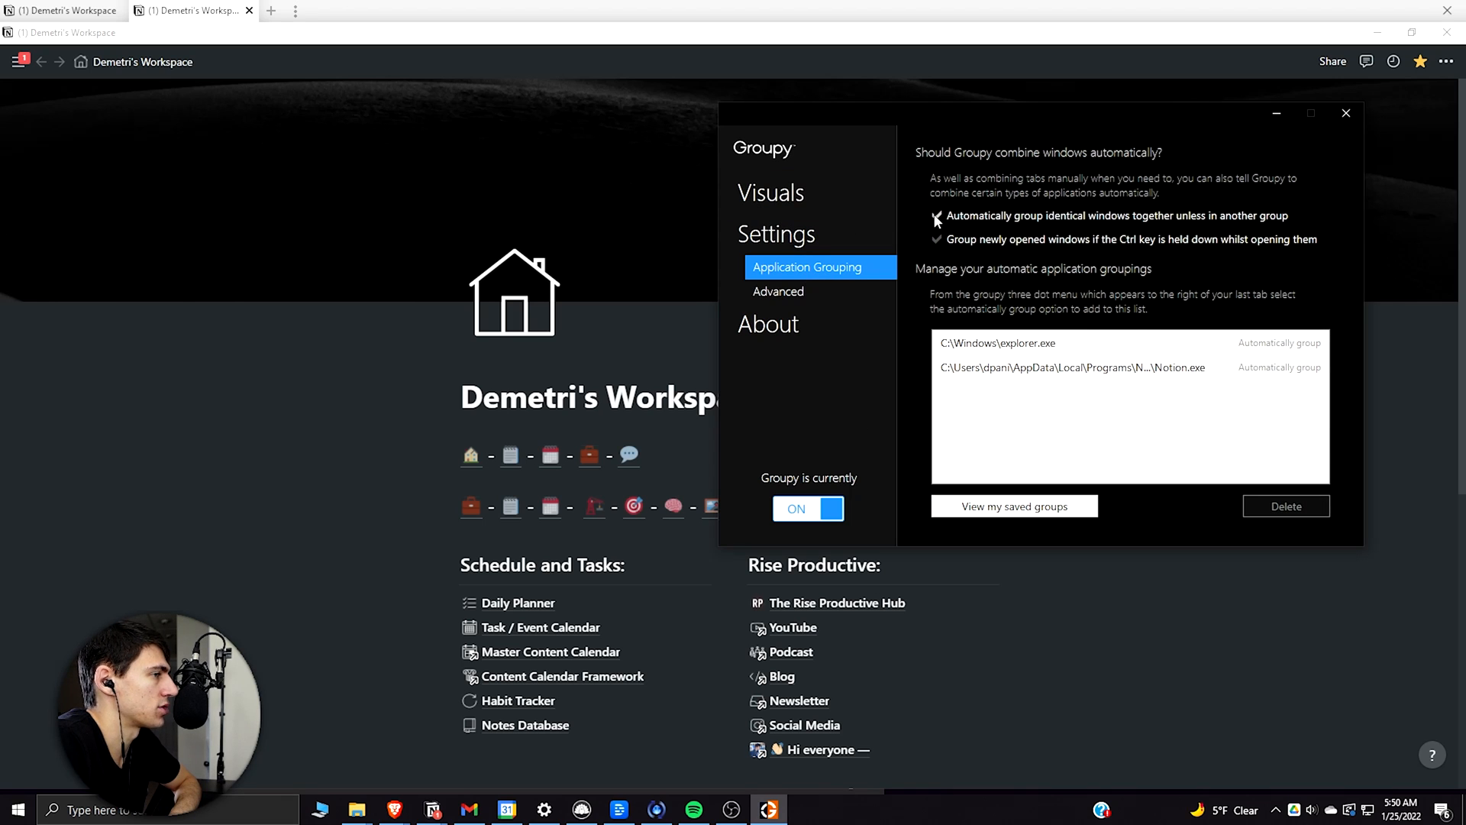
left_click(936, 216)
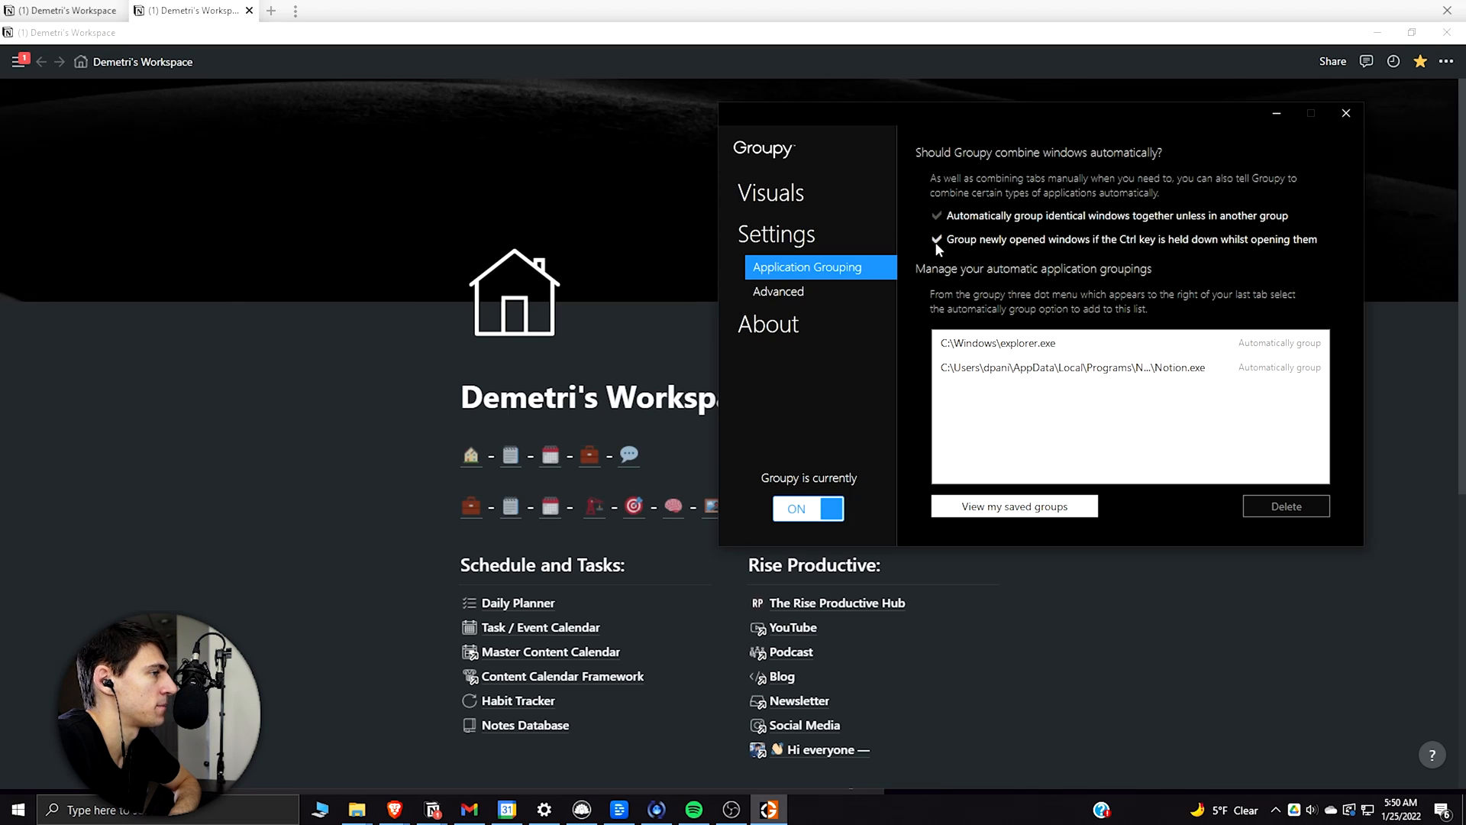
mouse_move(1225, 254)
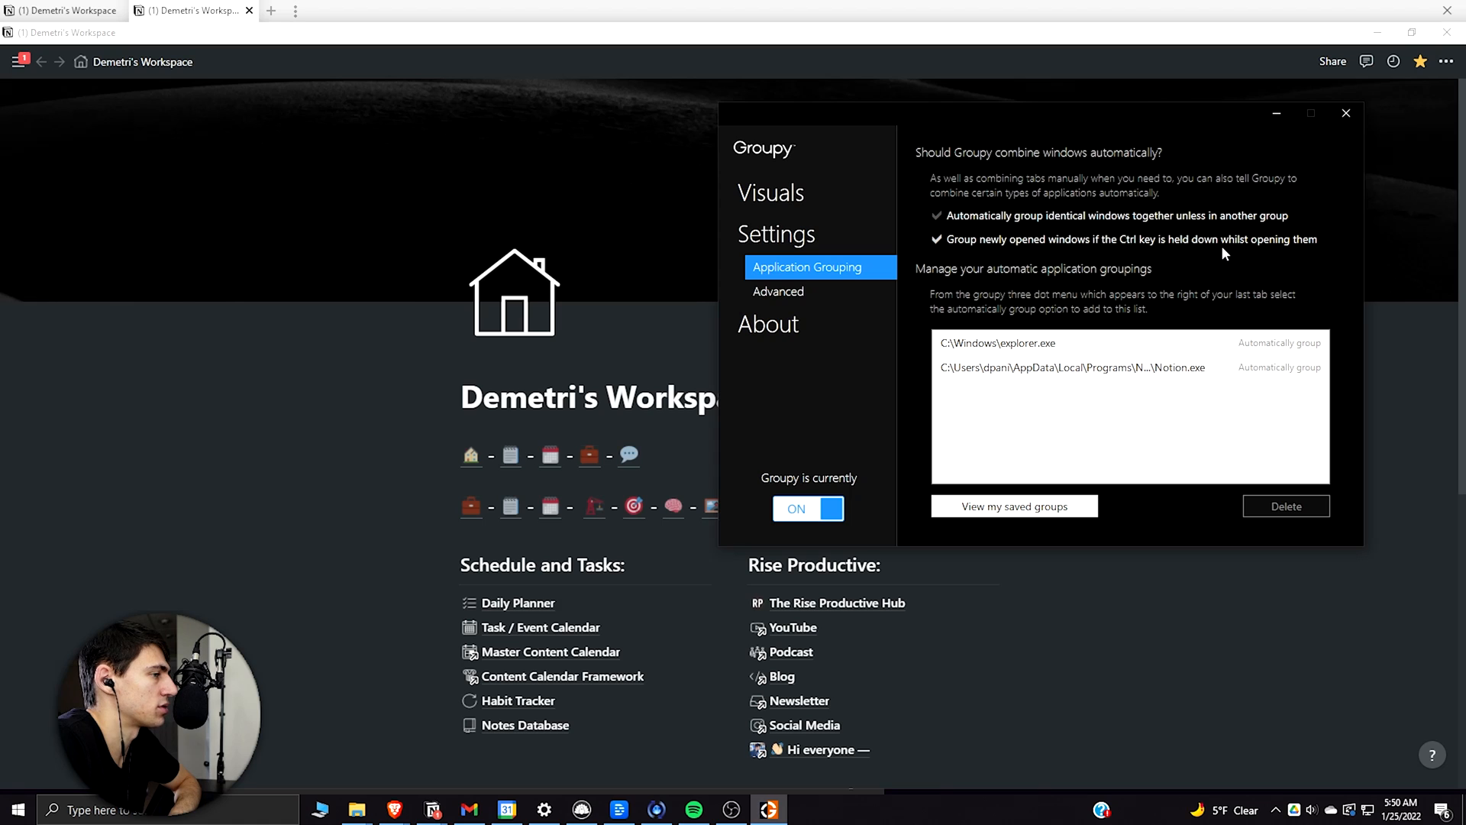
mouse_move(1230, 257)
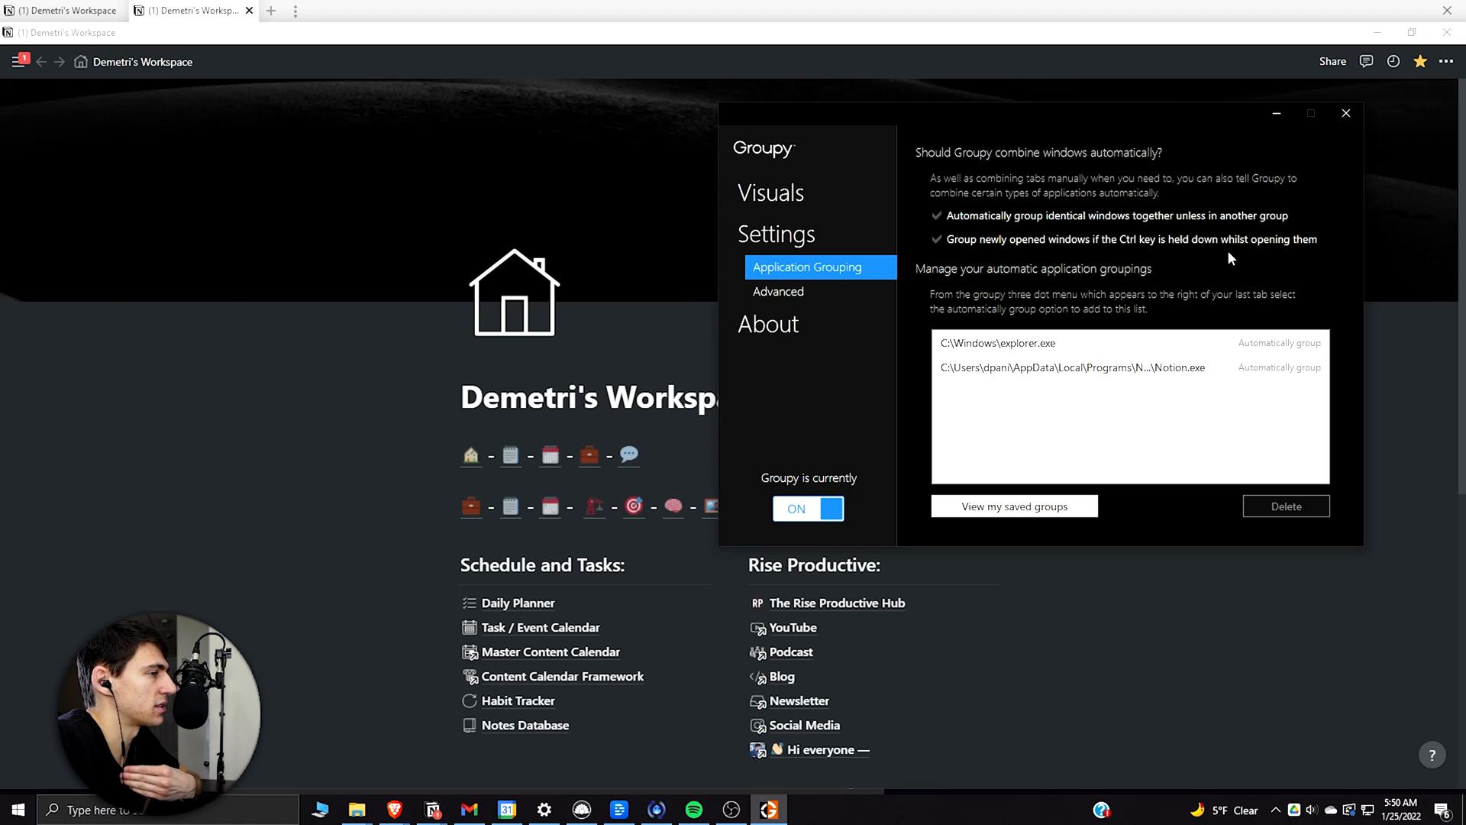
mouse_move(1014, 363)
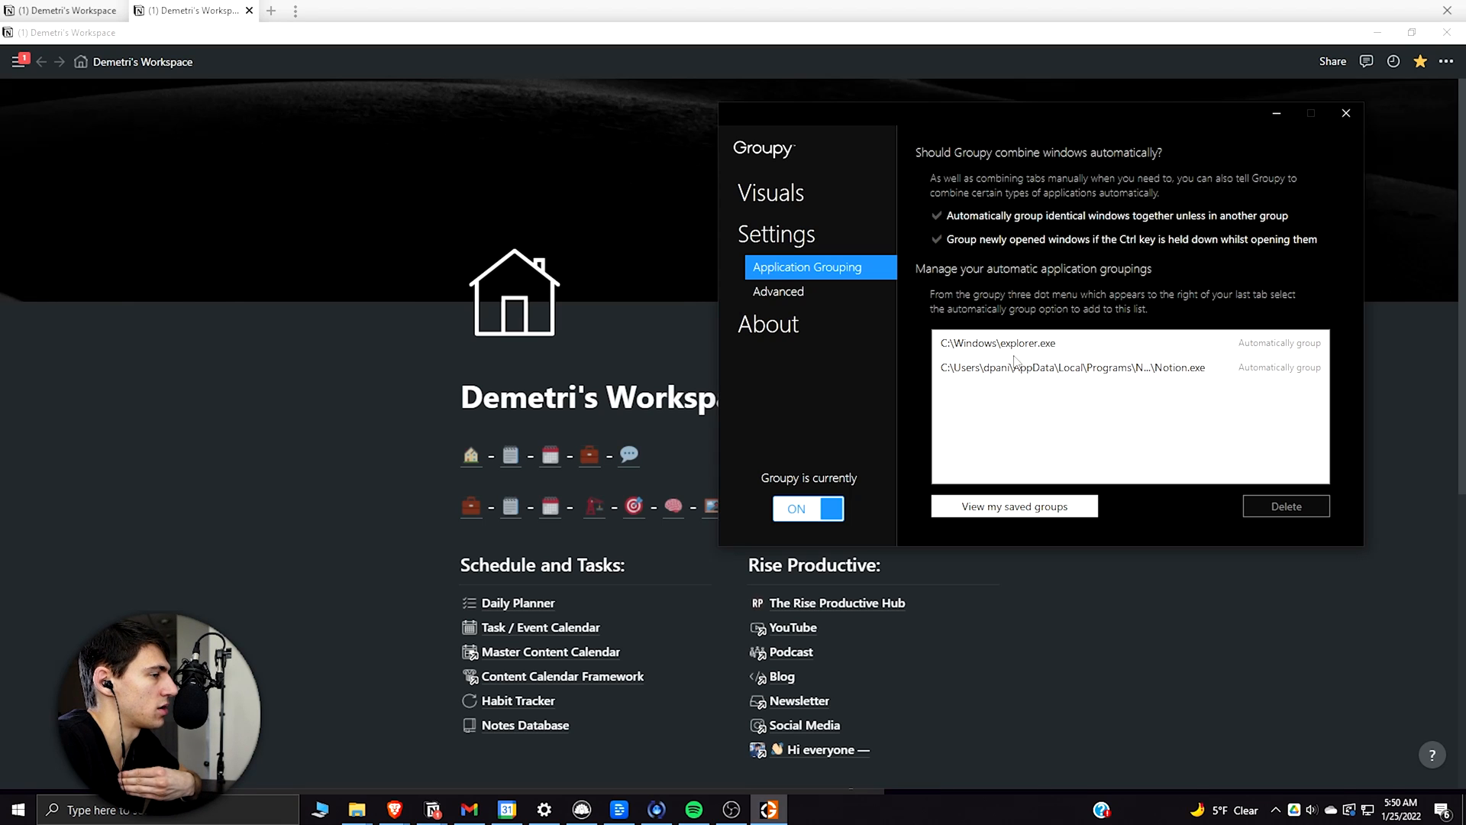
left_click(998, 342)
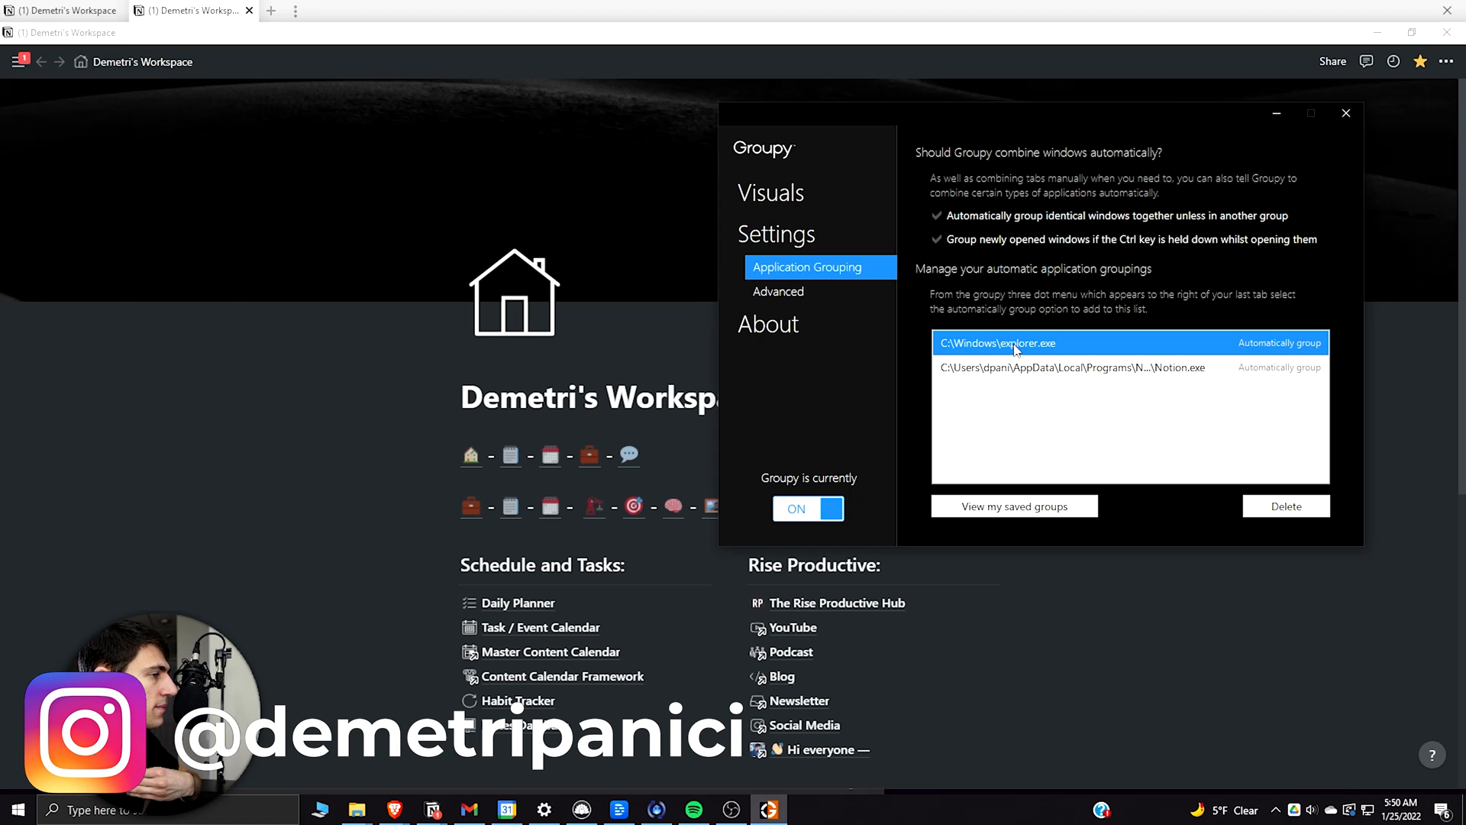
mouse_move(1078, 353)
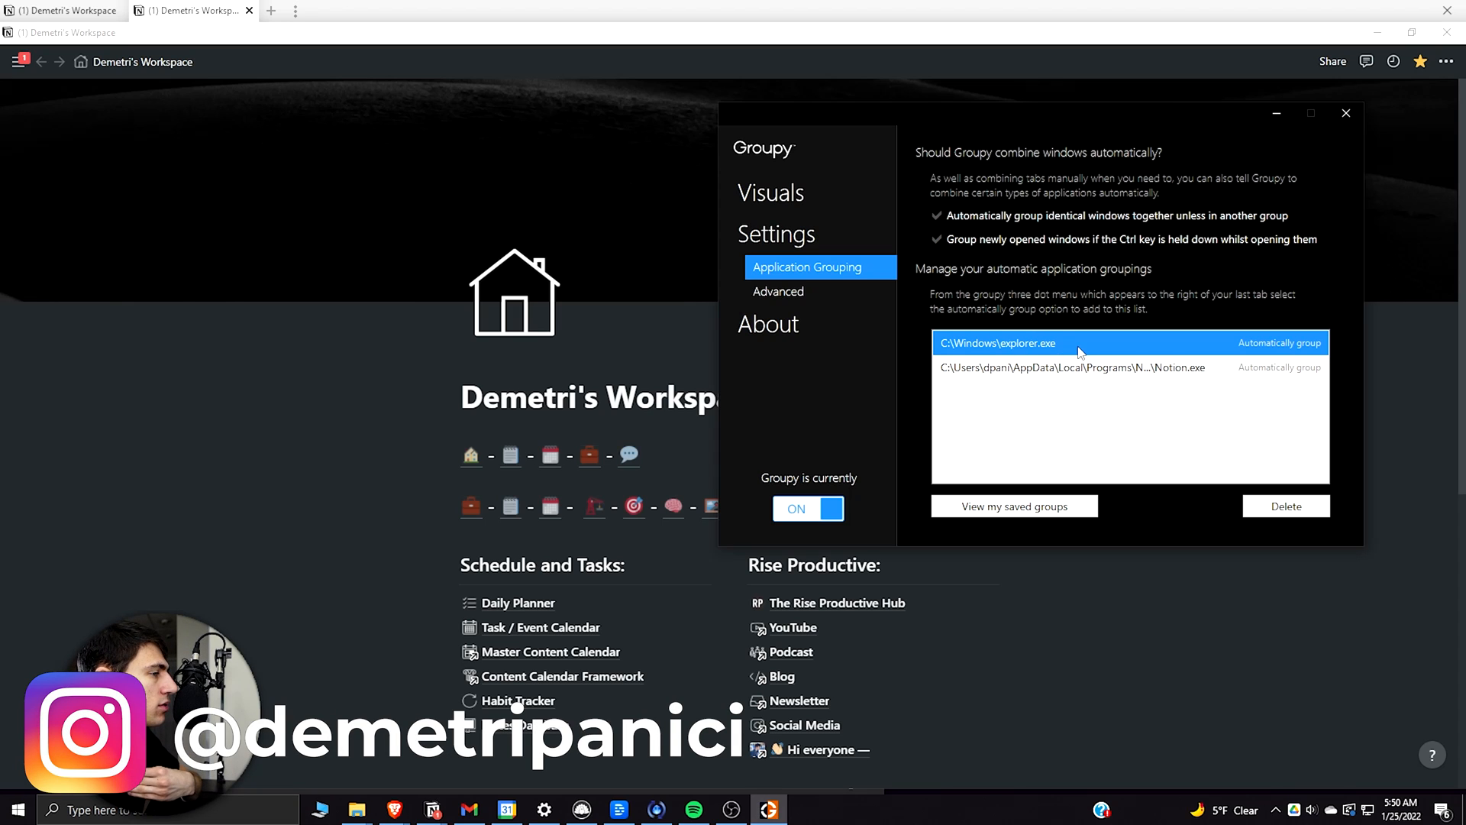
mouse_move(976, 390)
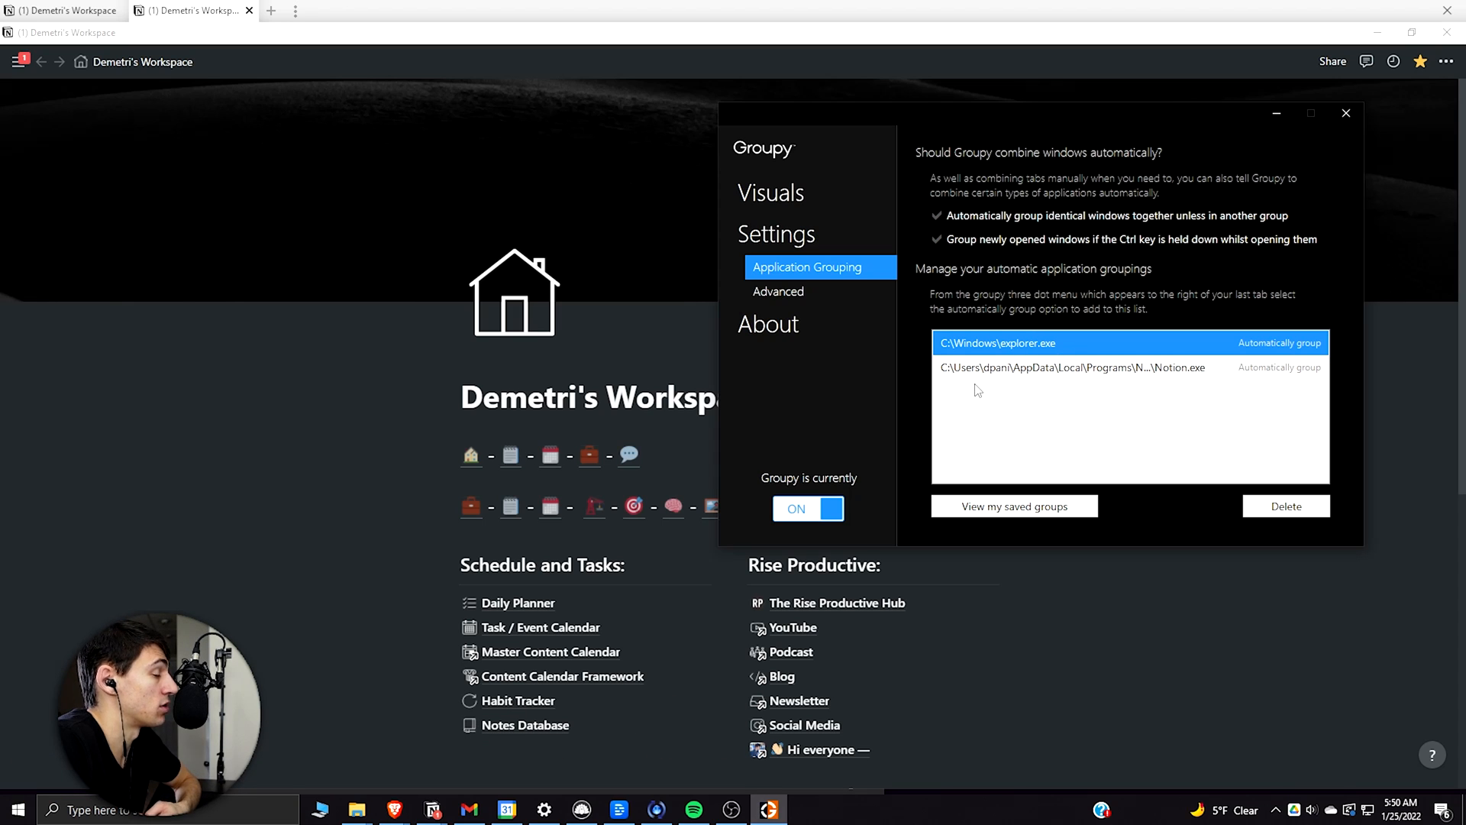
Delete the Notion.exe entry from Groupy's automatic application groupings.
left_click(1073, 367)
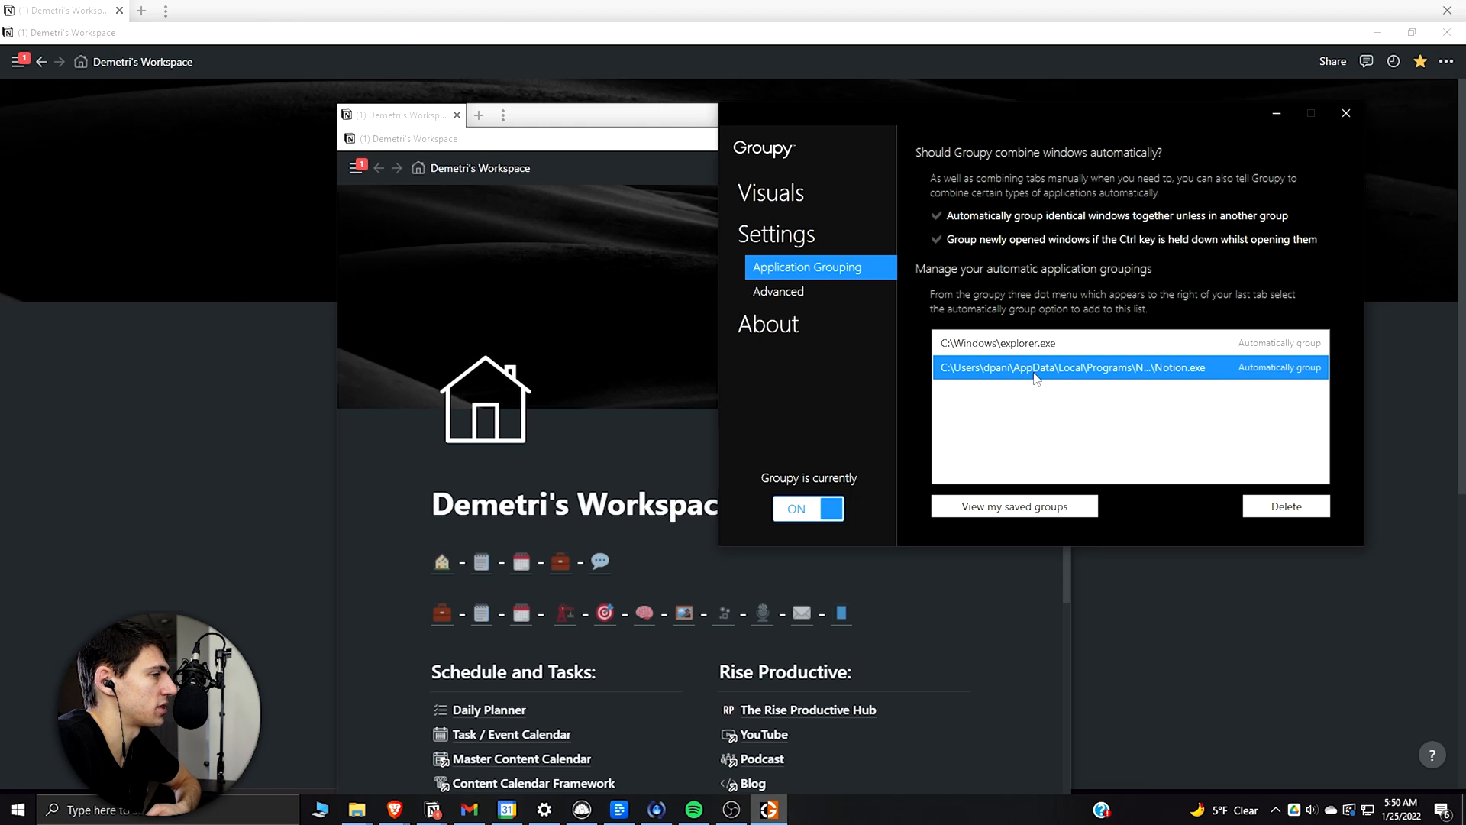
mouse_move(1286, 506)
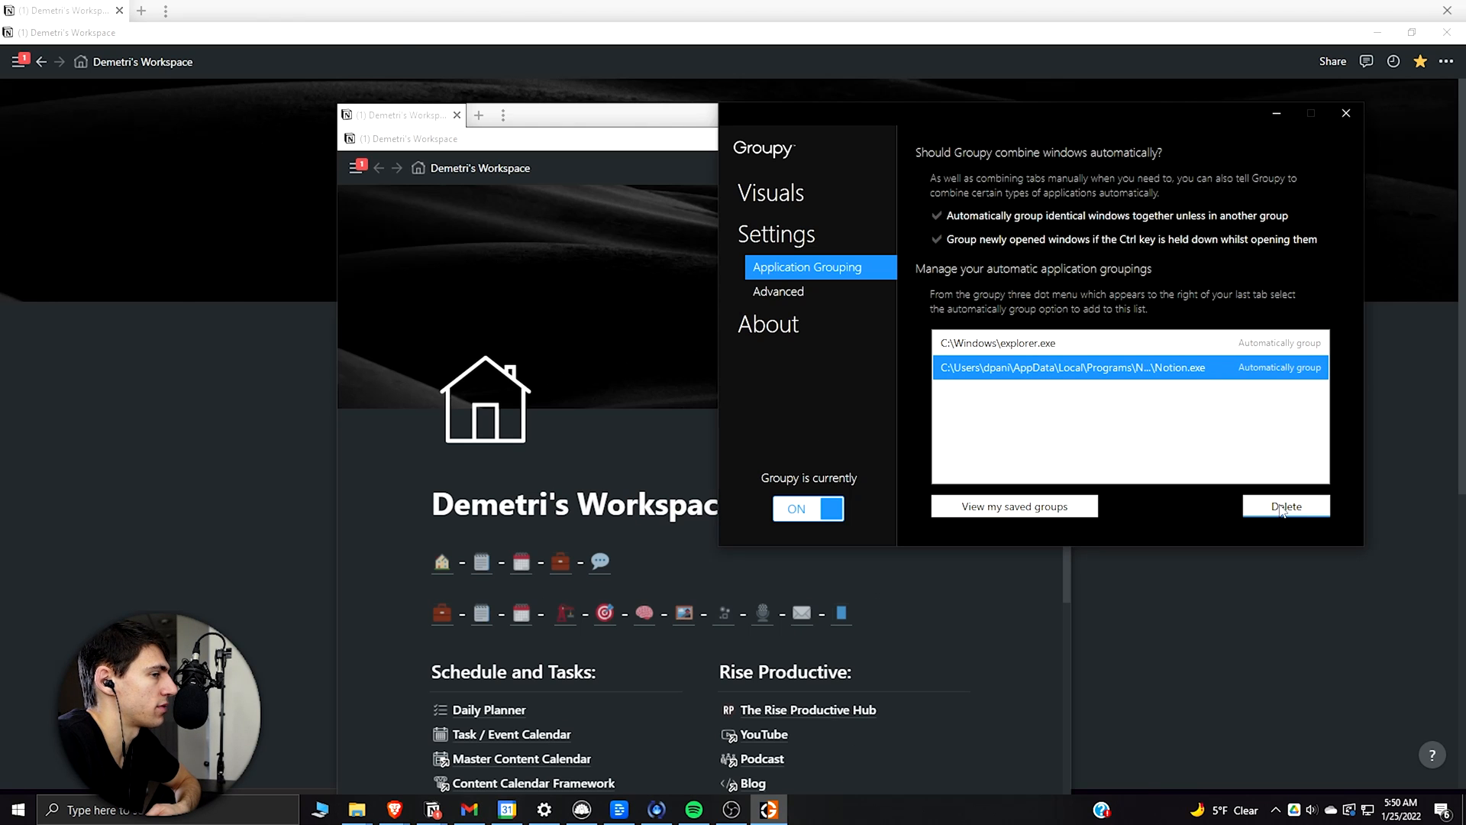
left_click(1285, 505)
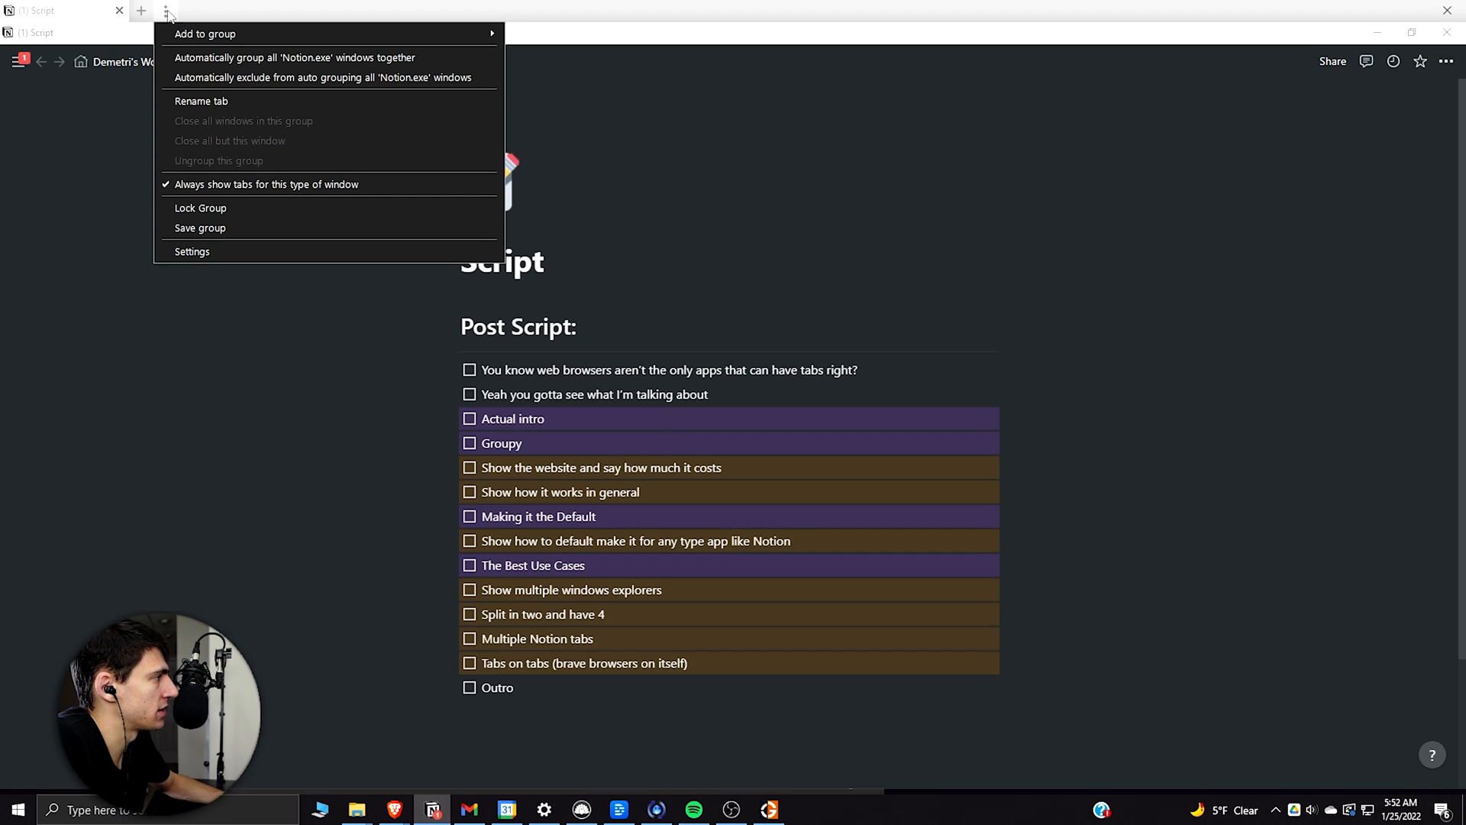
mouse_move(252, 184)
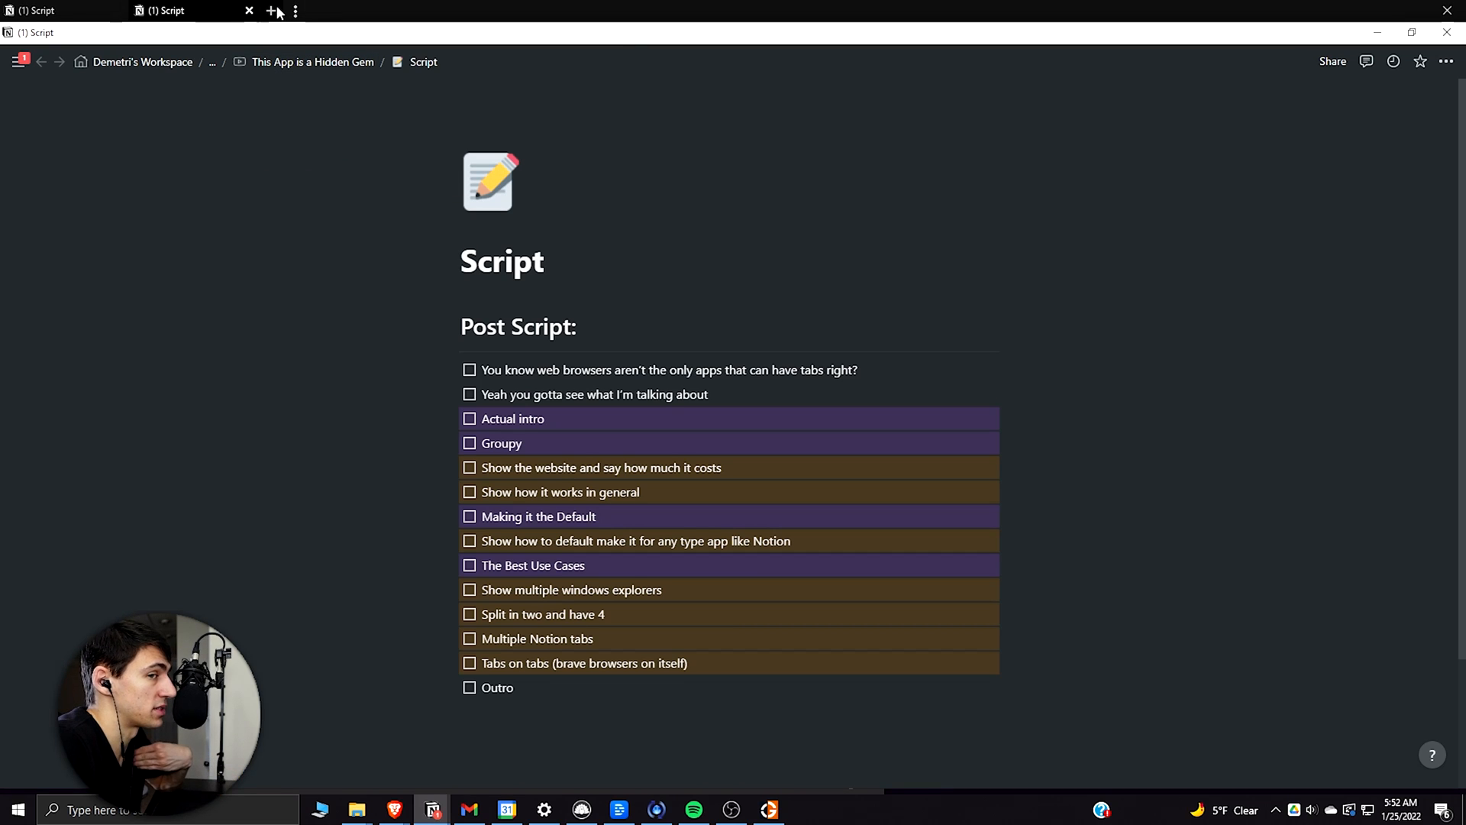
Auto-group all Notion.exe windows from the tab menu, then review the Application Grouping list.
right_click(296, 10)
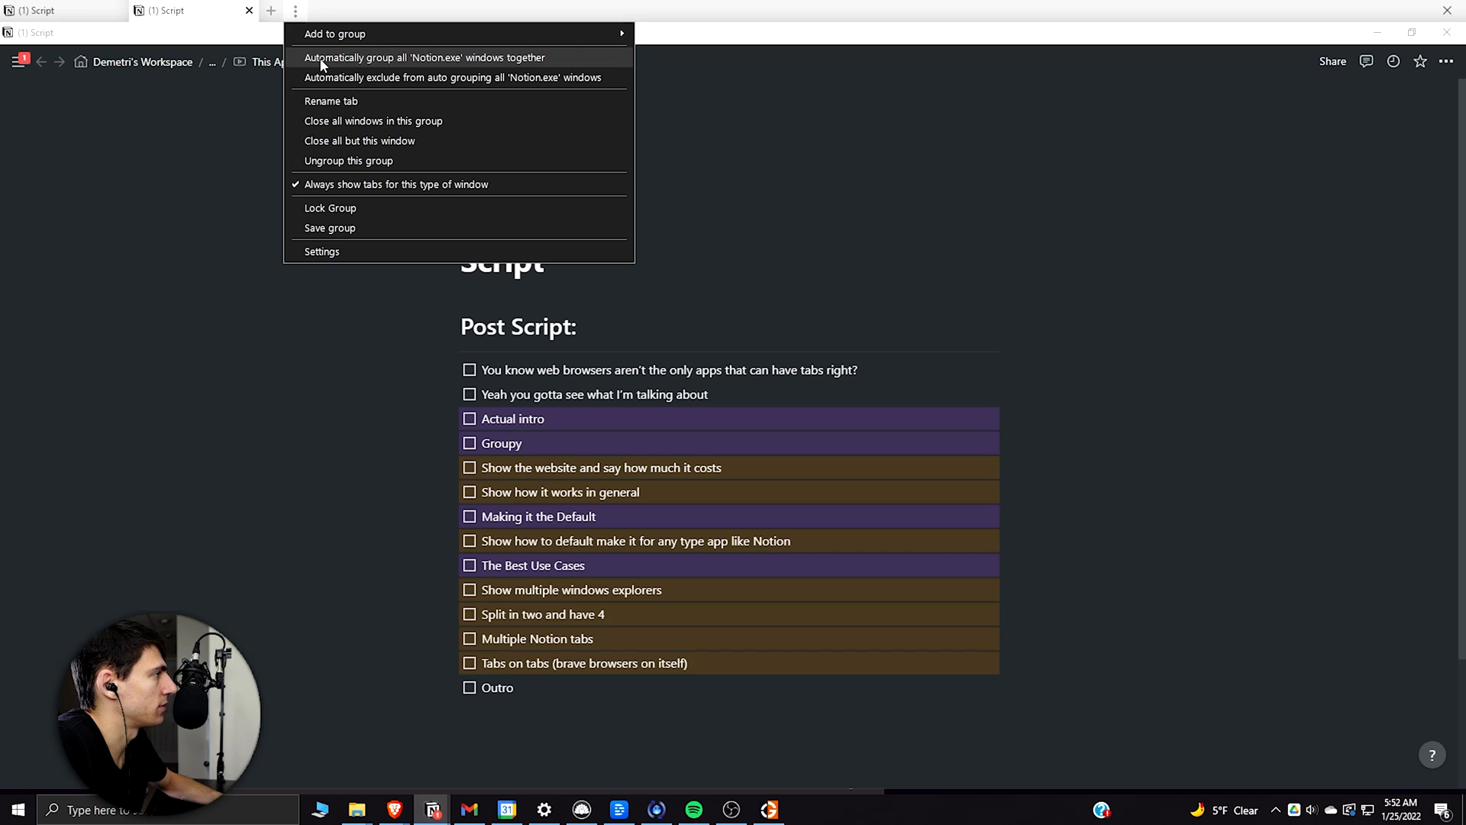
left_click(322, 251)
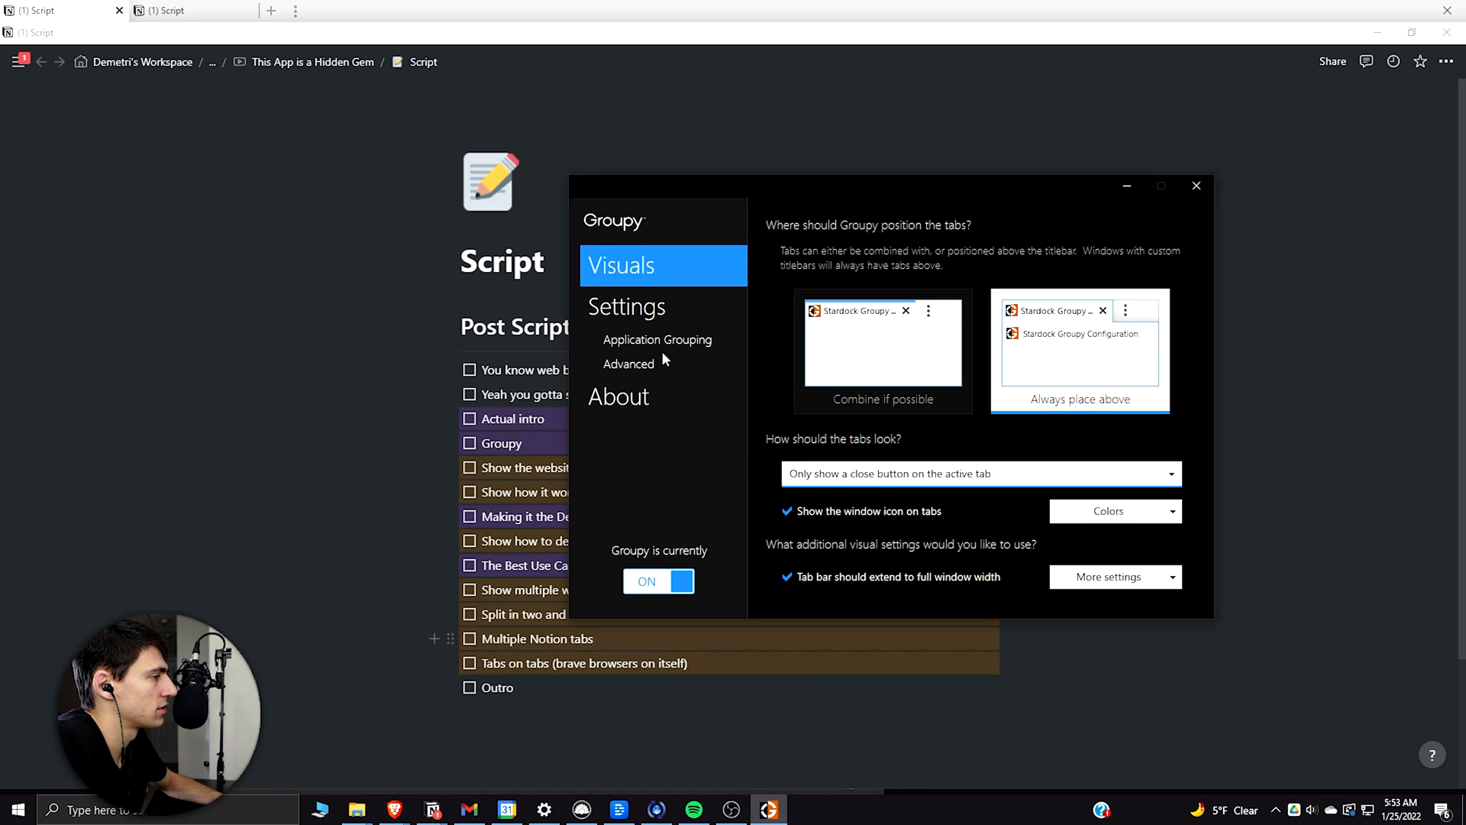
left_click(657, 339)
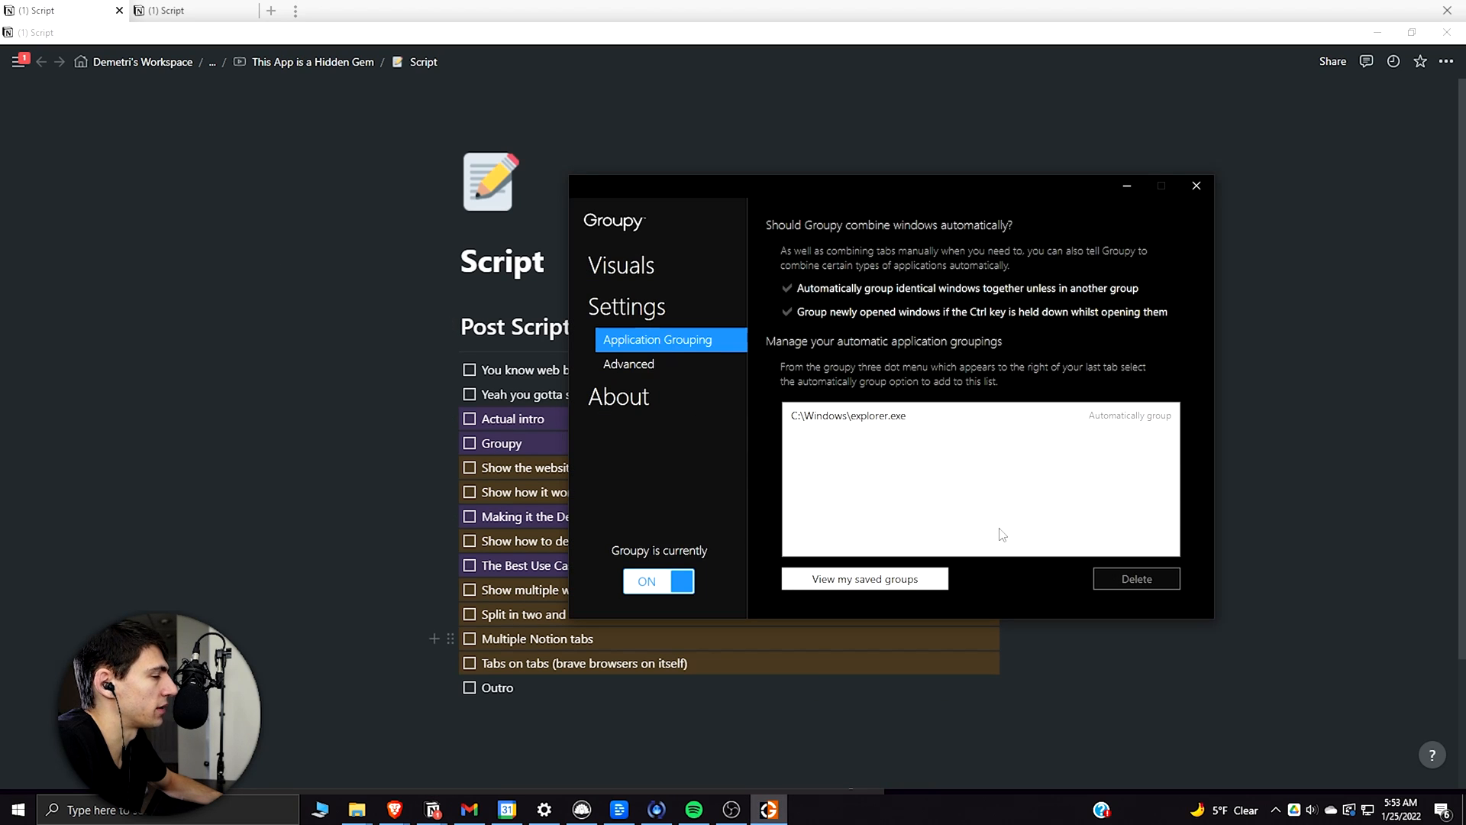
left_click(16, 809)
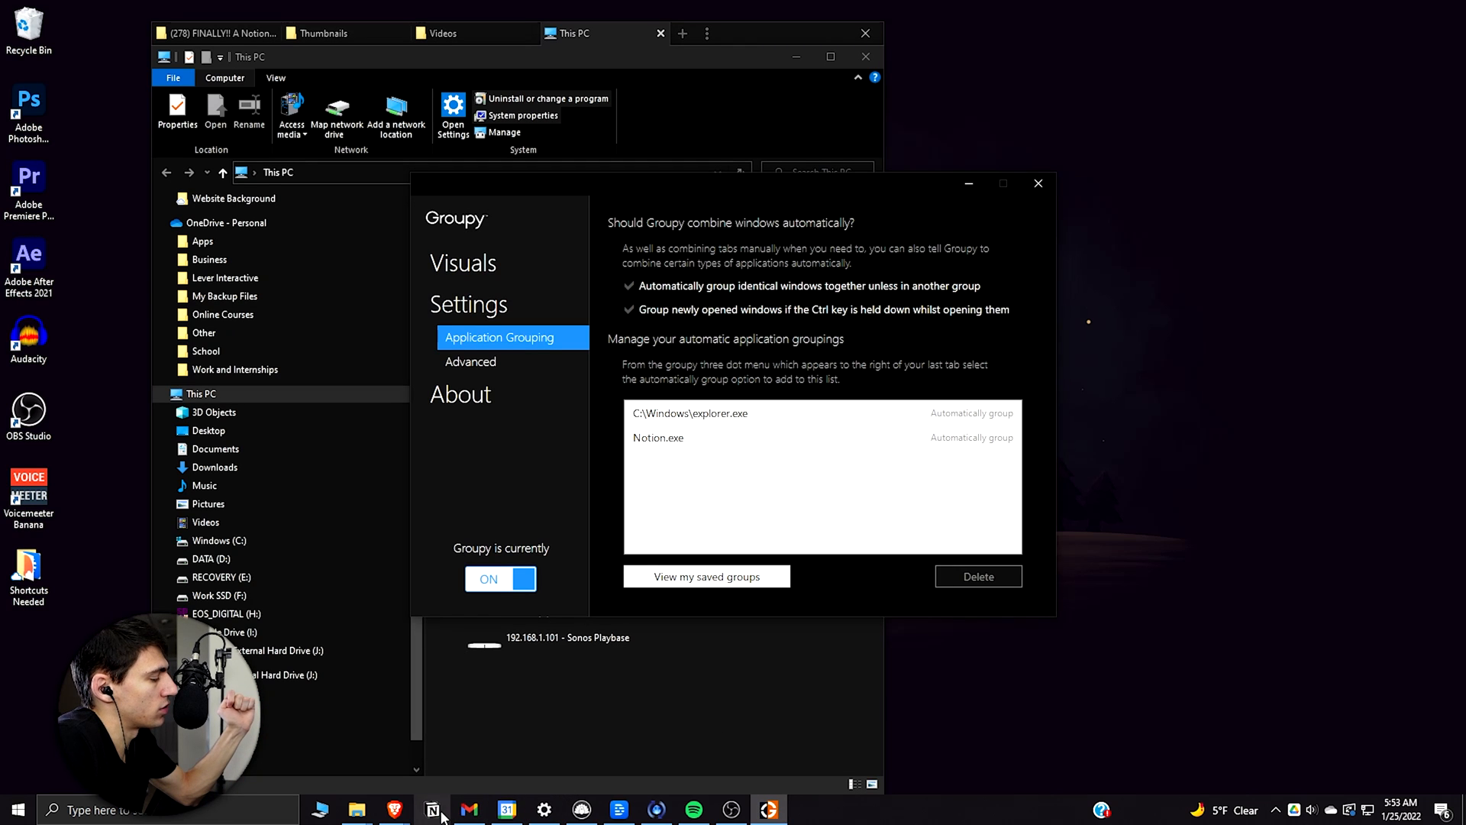
Launch Notion from the taskbar, check its Script window's tab bar, then bring up File Explorer.
left_click(432, 809)
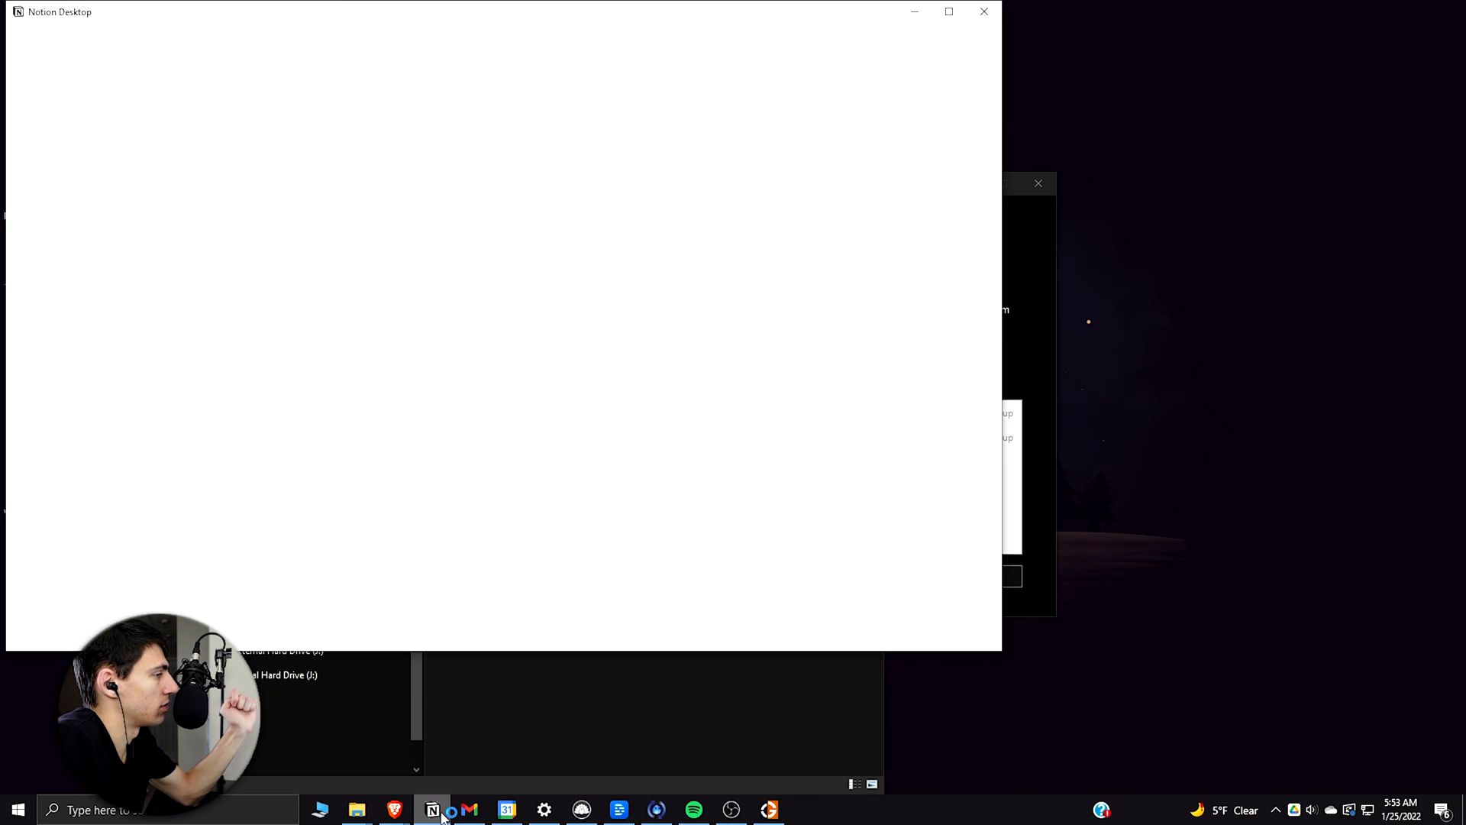
left_click(432, 809)
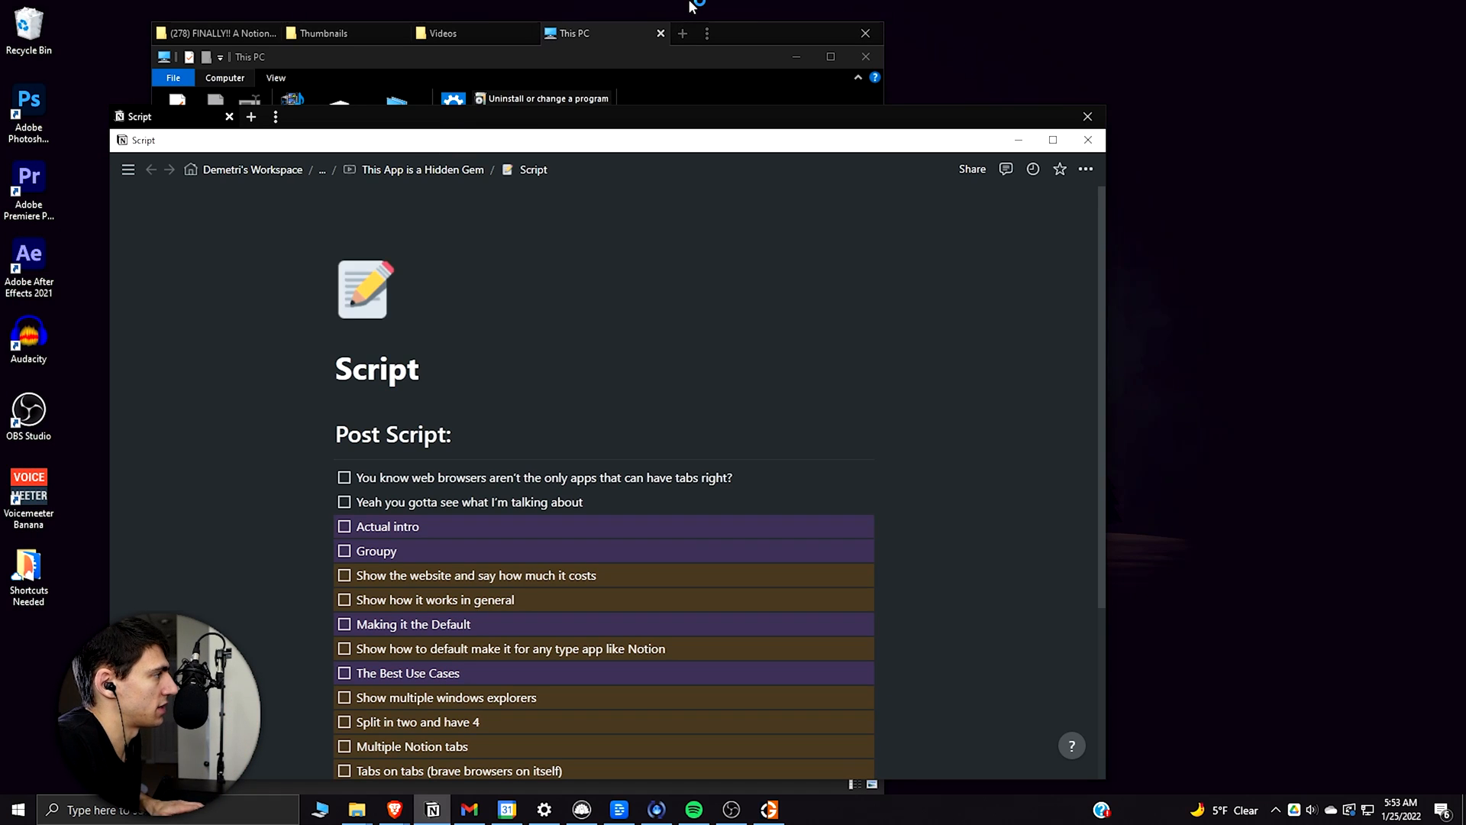
left_click(289, 116)
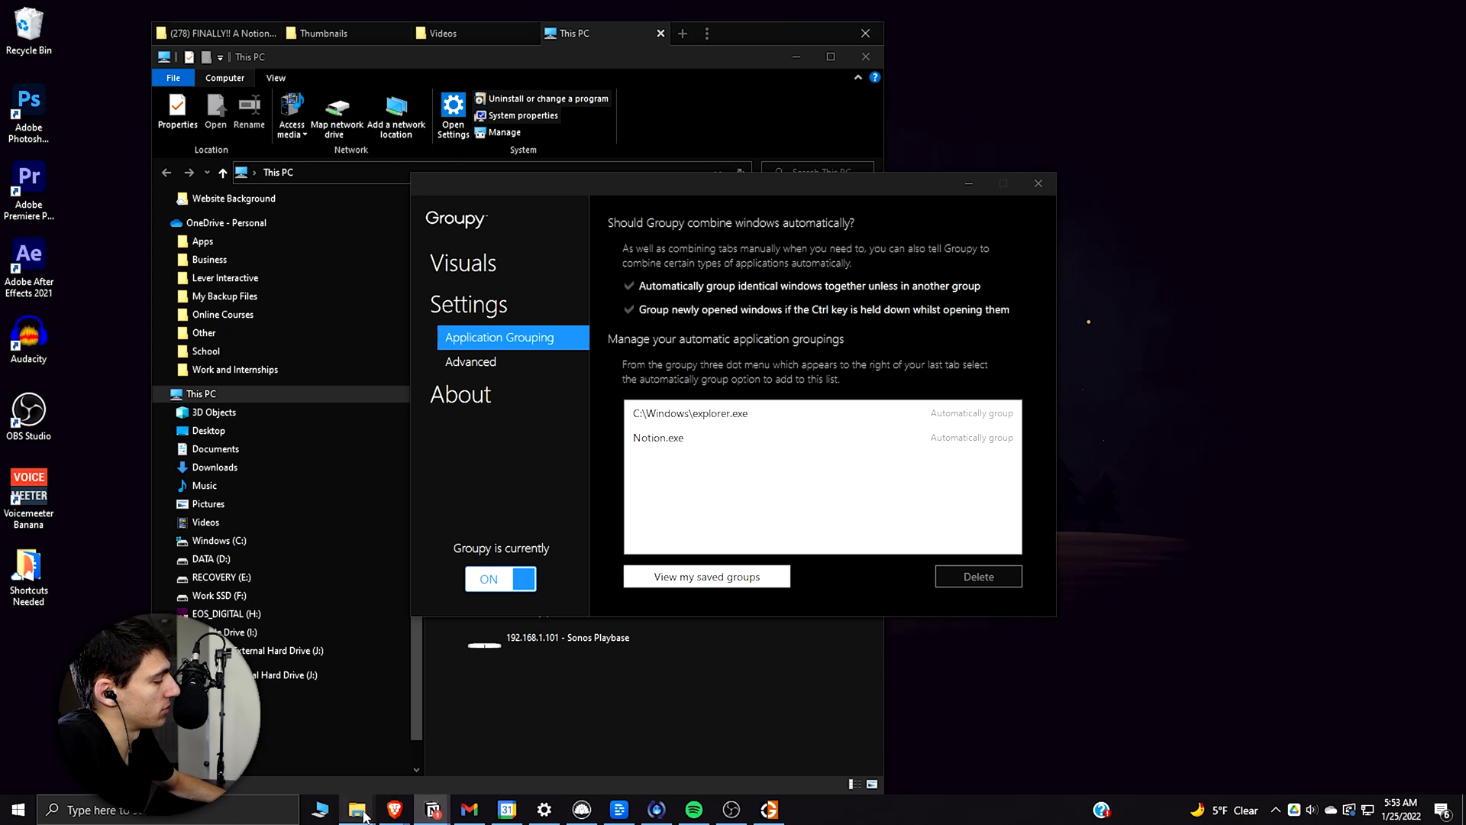
left_click(442, 32)
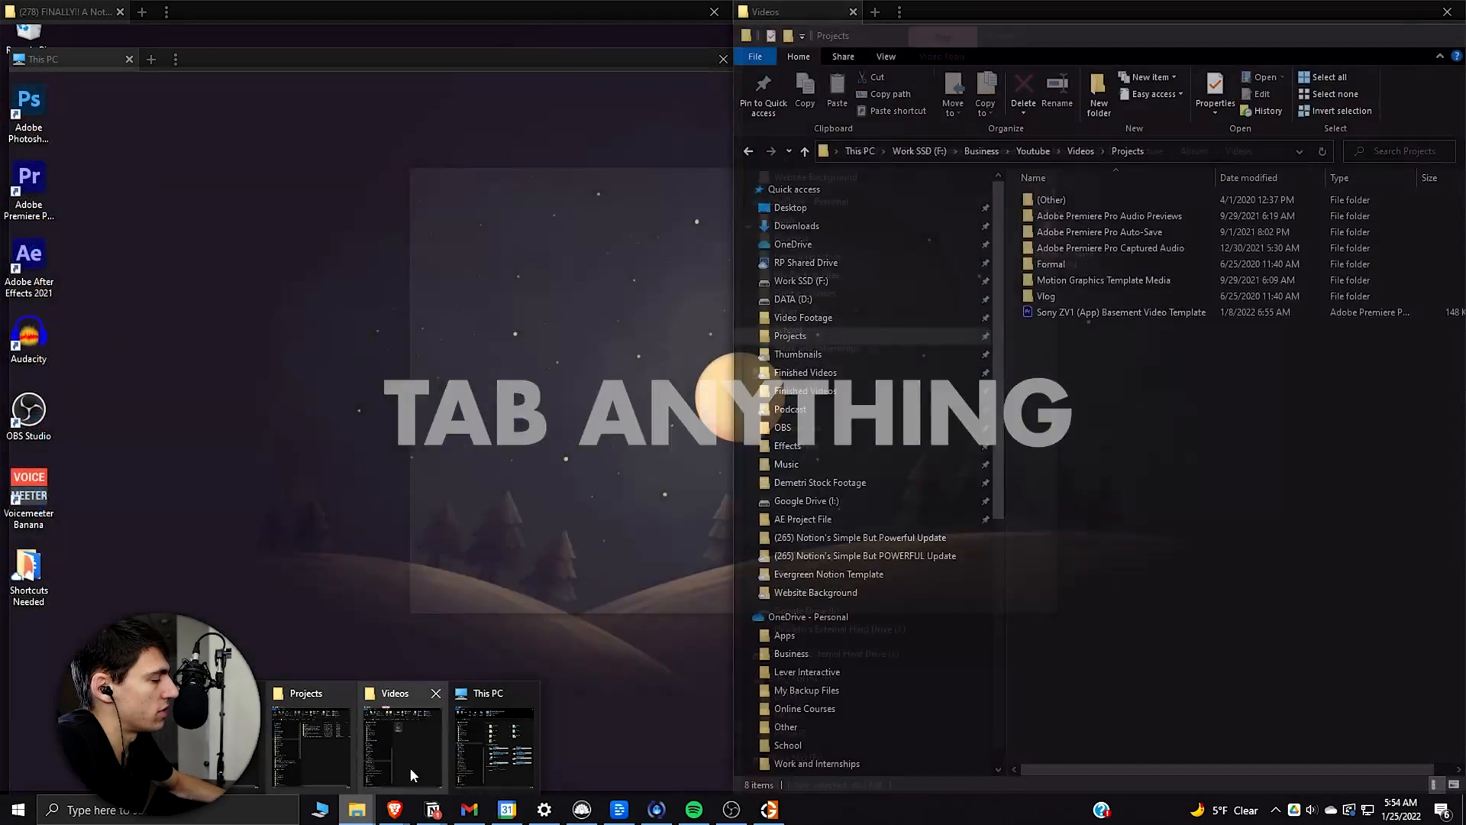
Bring the Videos folder Explorer window forward beside the This PC window.
left_click(492, 738)
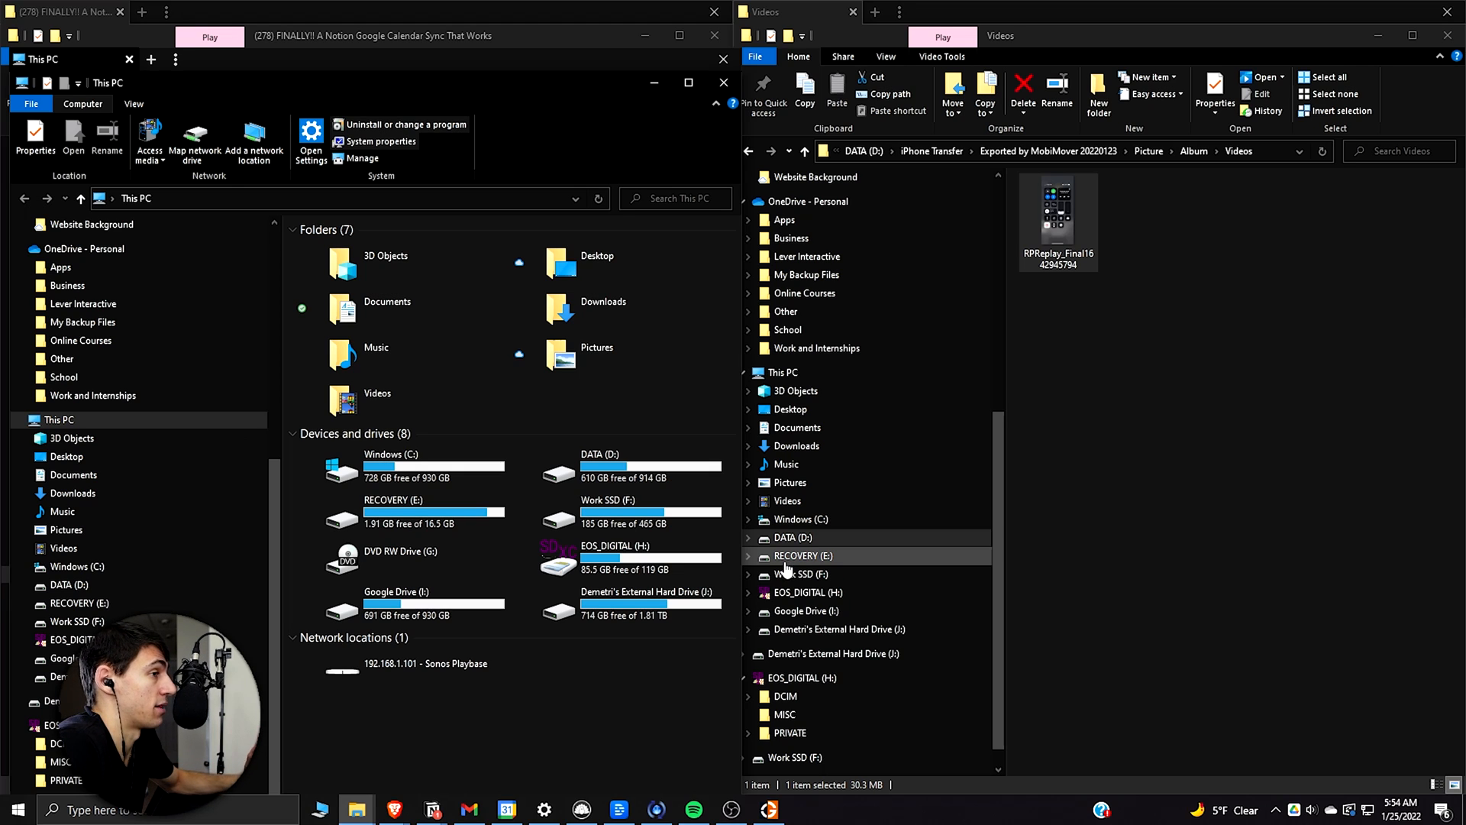
mouse_move(790, 562)
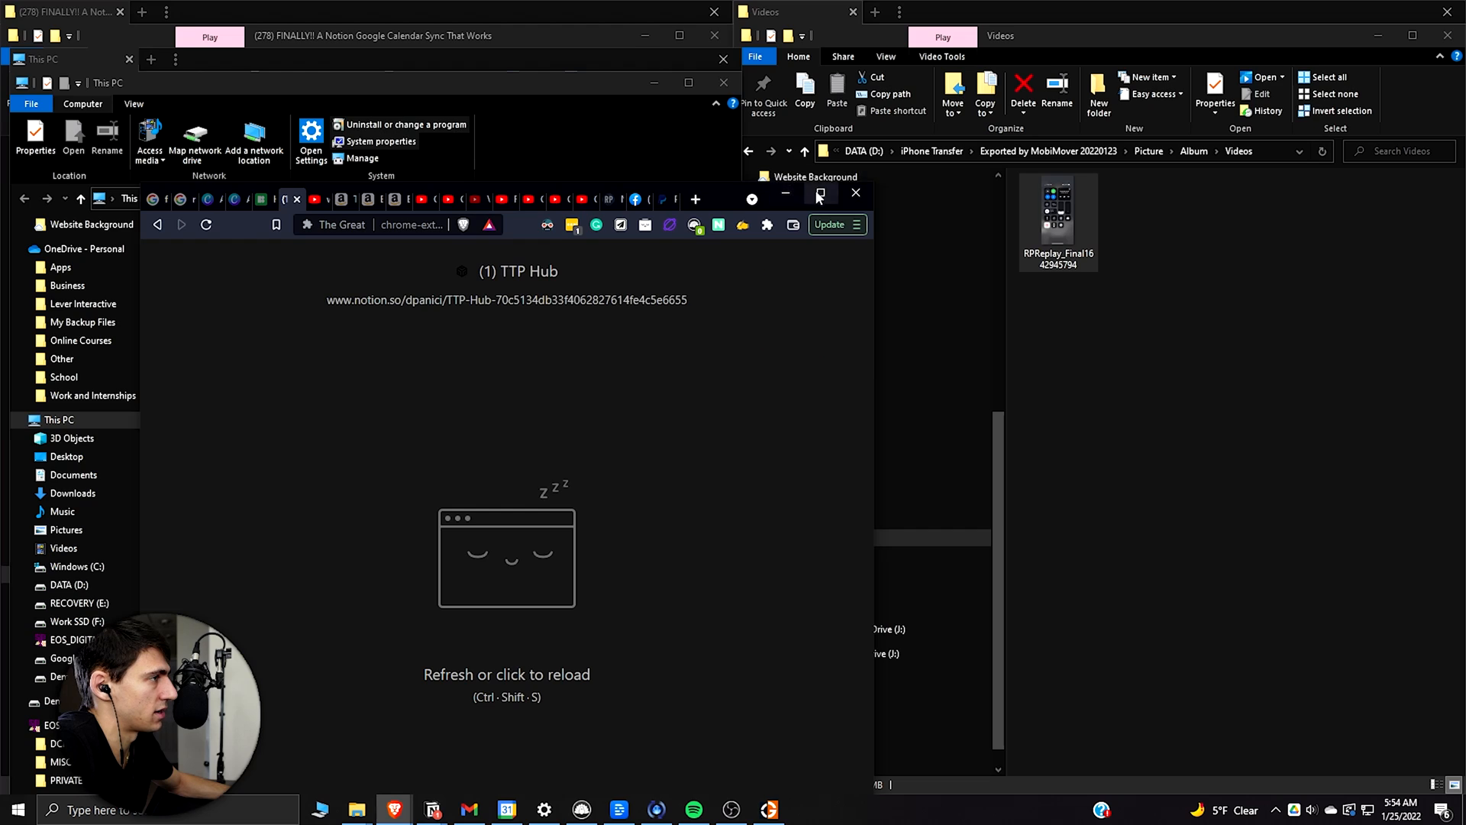
Maximize Brave, group the second Brave window with it, and switch to TTP Hub.
left_click(820, 194)
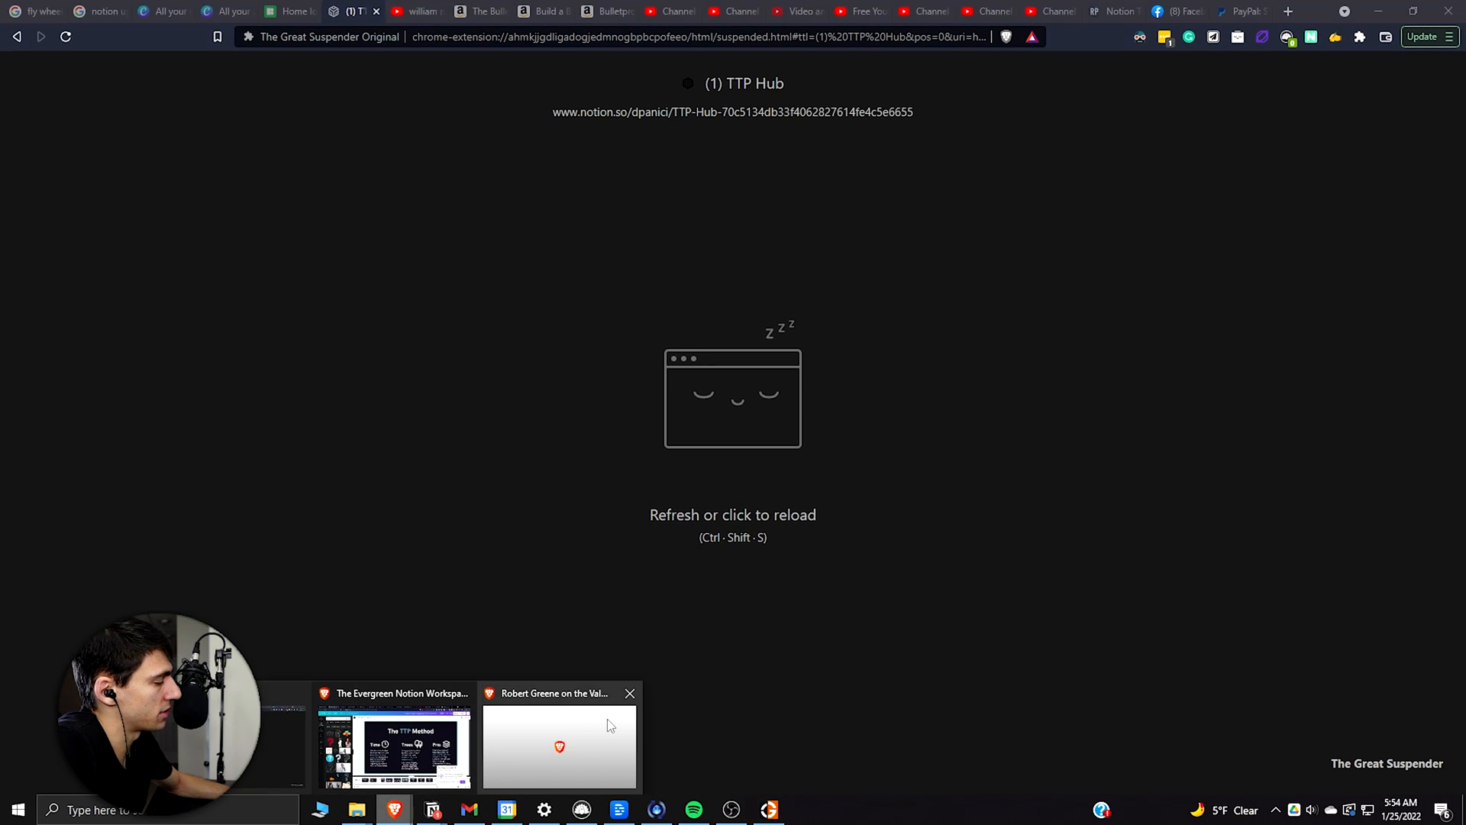
left_click(559, 739)
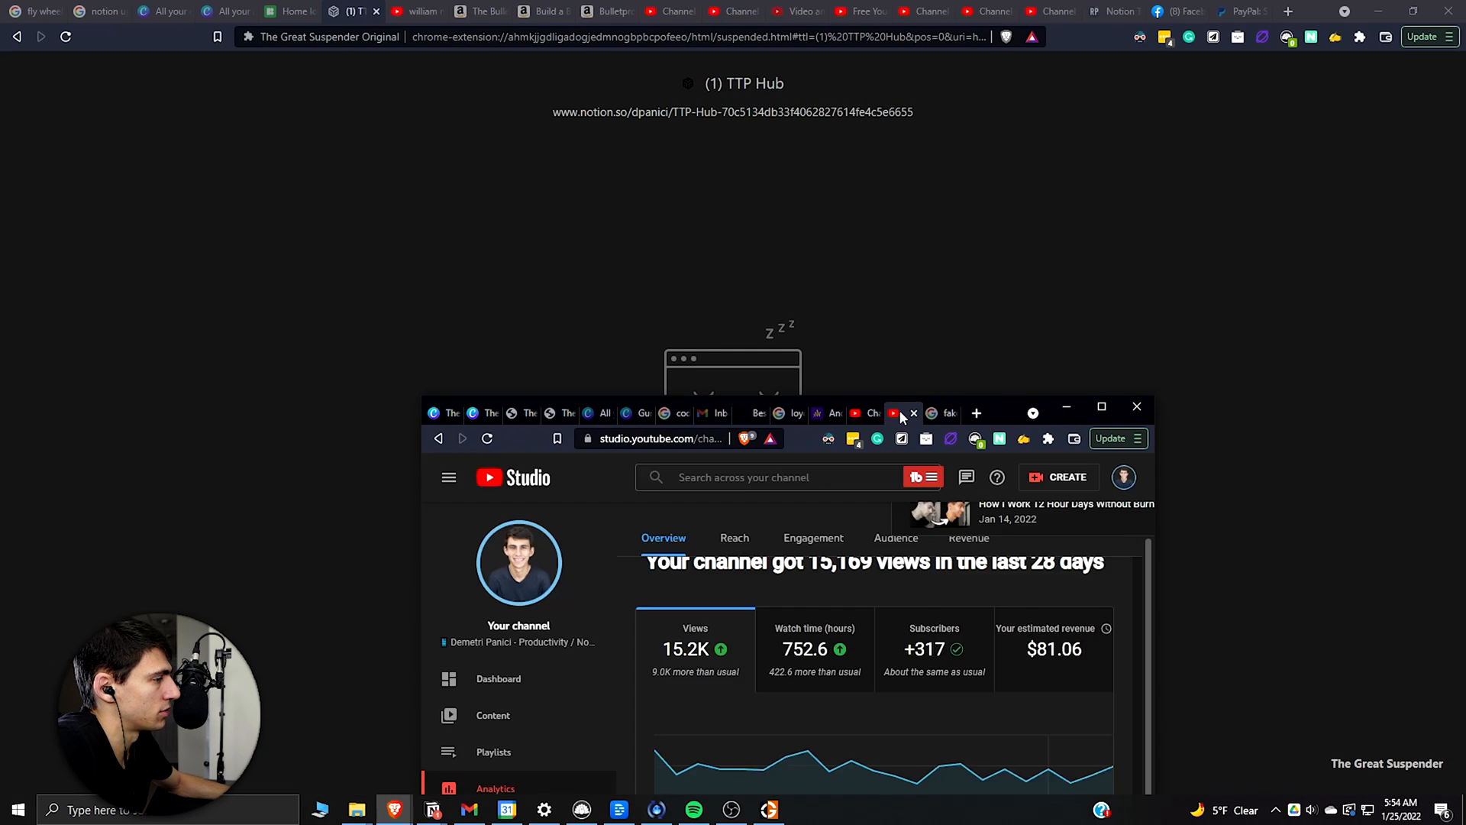
left_click(1137, 405)
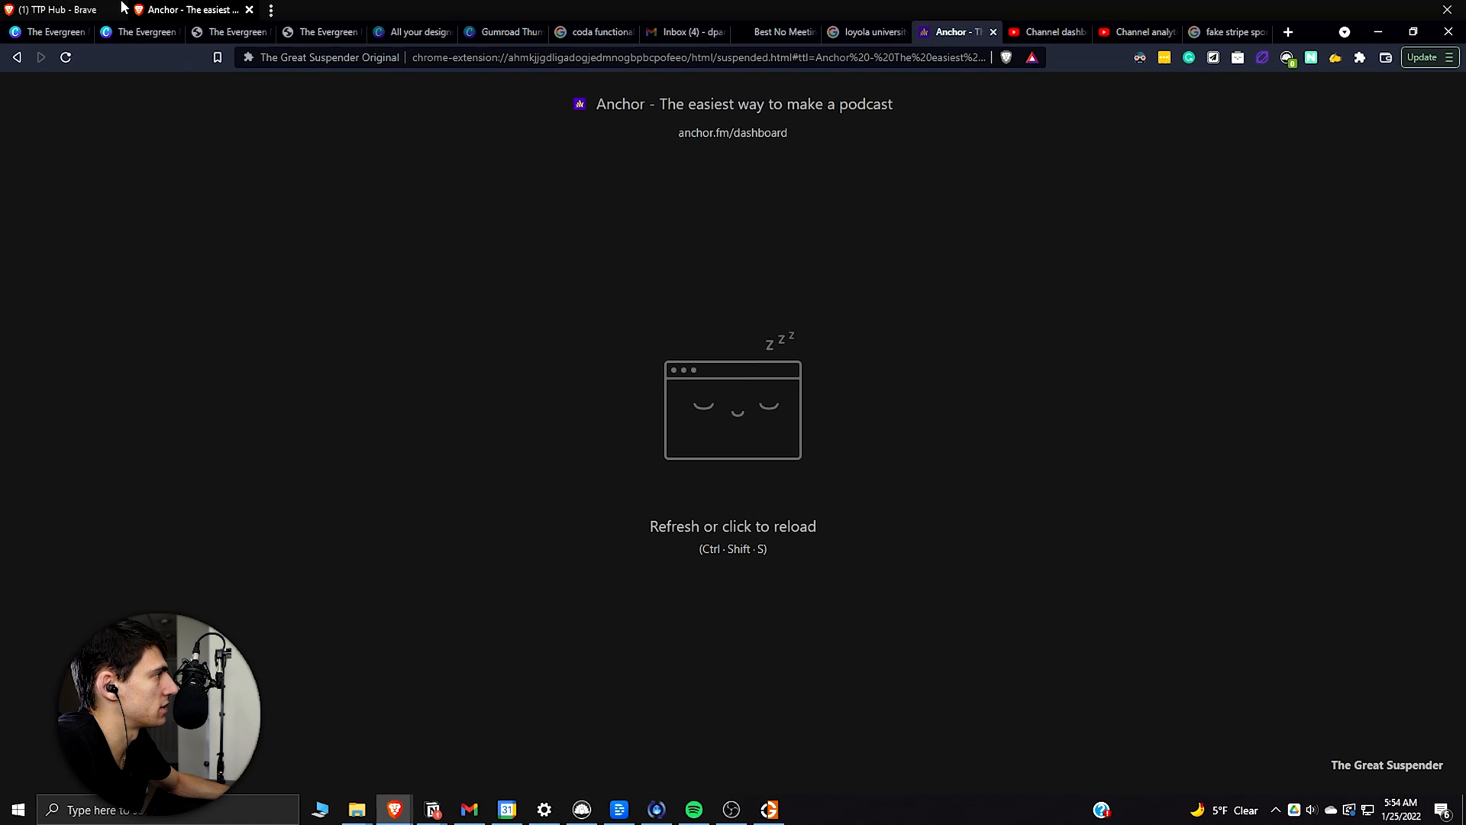
left_click(56, 9)
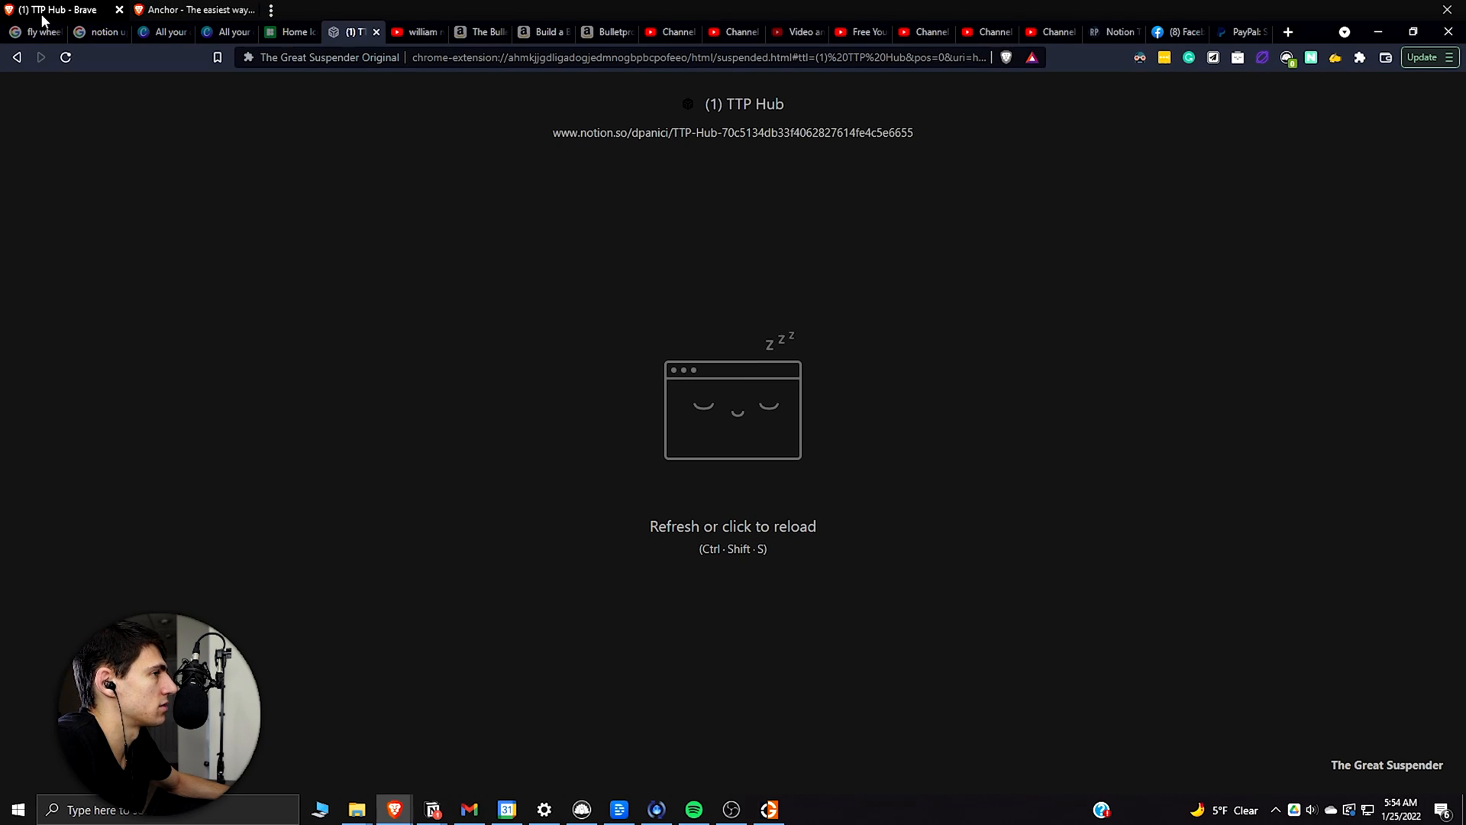
mouse_move(1000, 813)
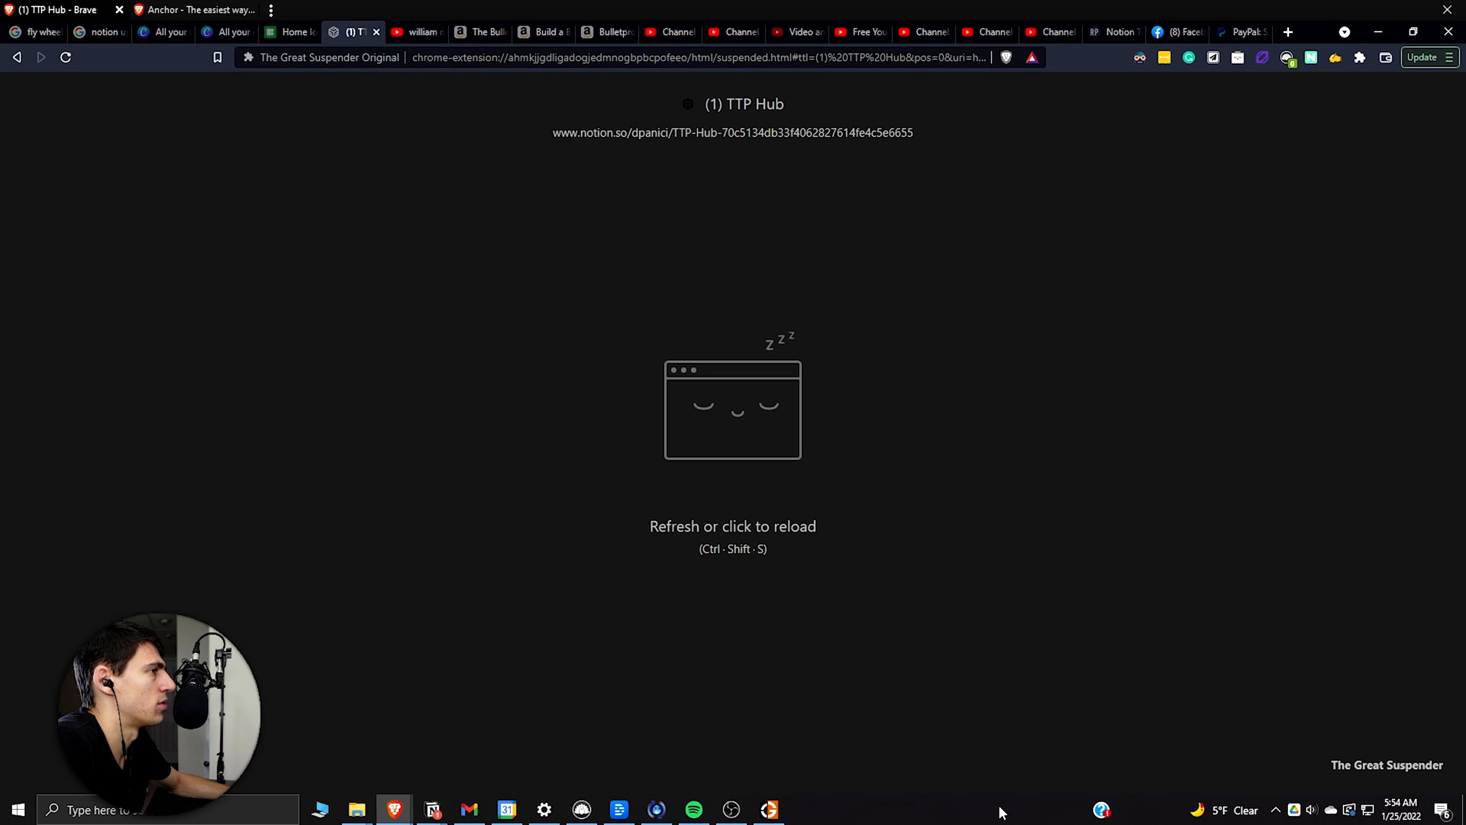